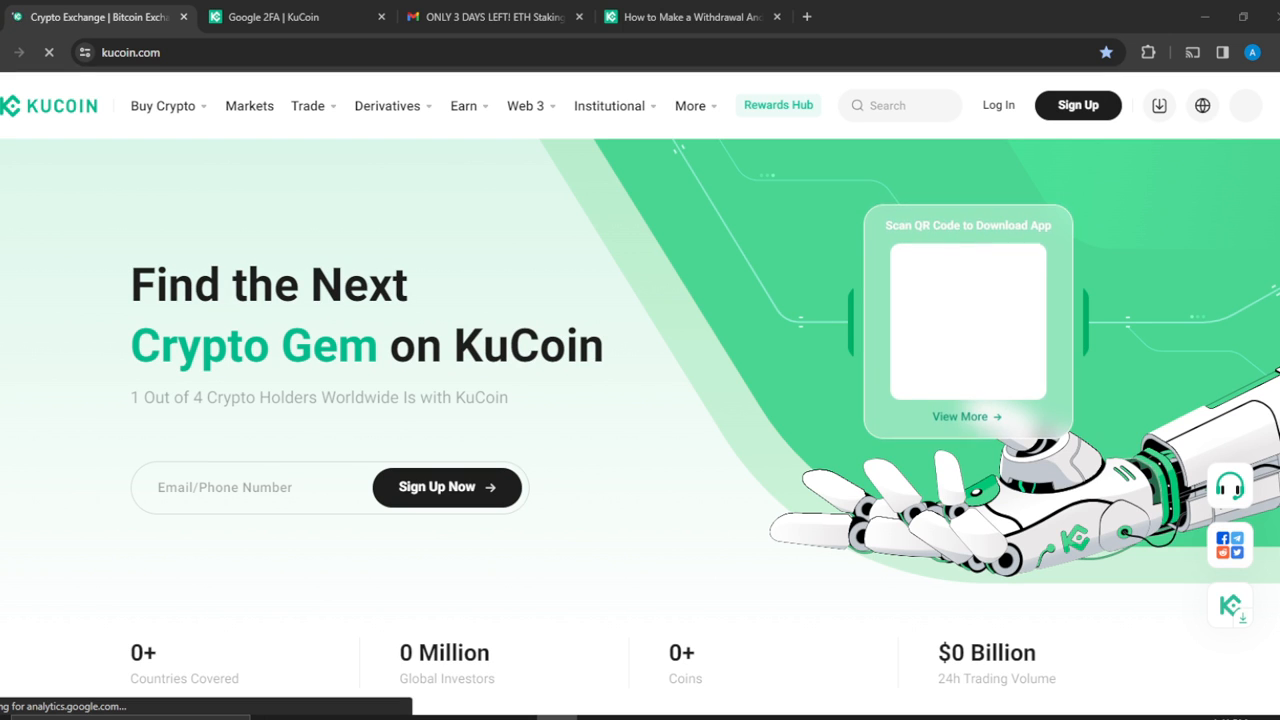
pyautogui.moveTo(660, 690)
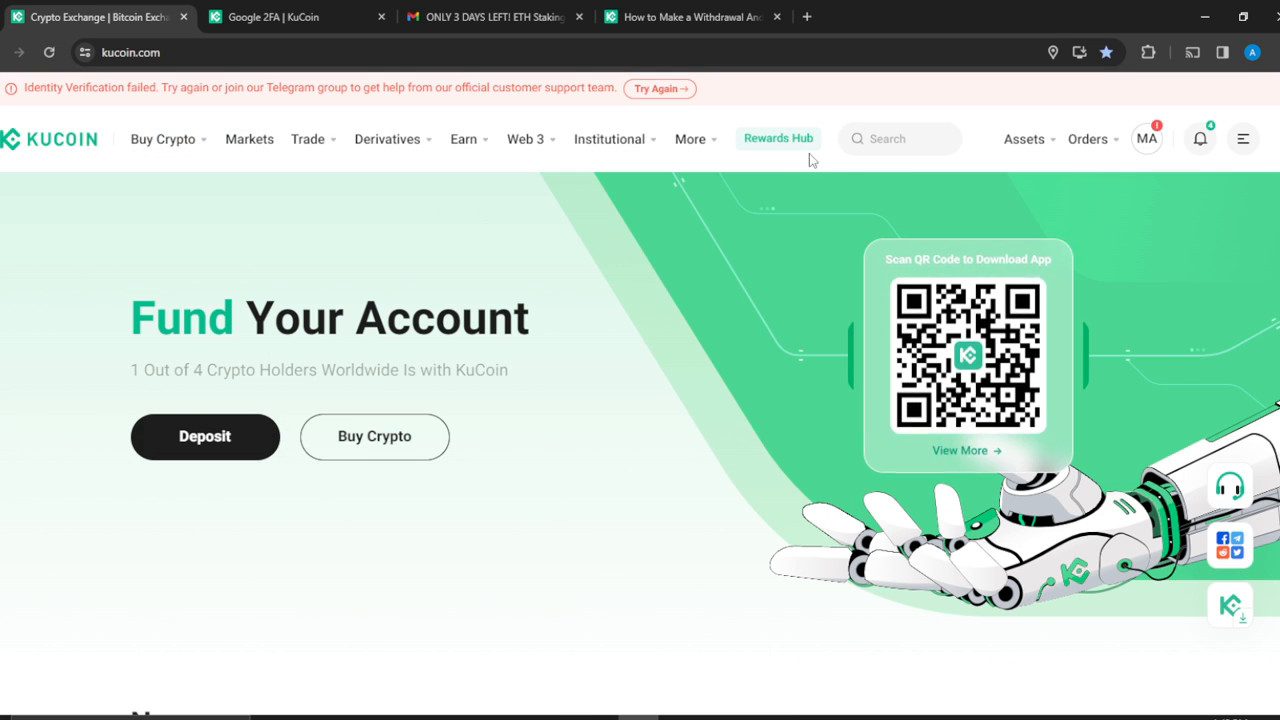
# Step: Go to Account Security from the profile avatar menu to view Security Settings
pyautogui.click(1147, 138)
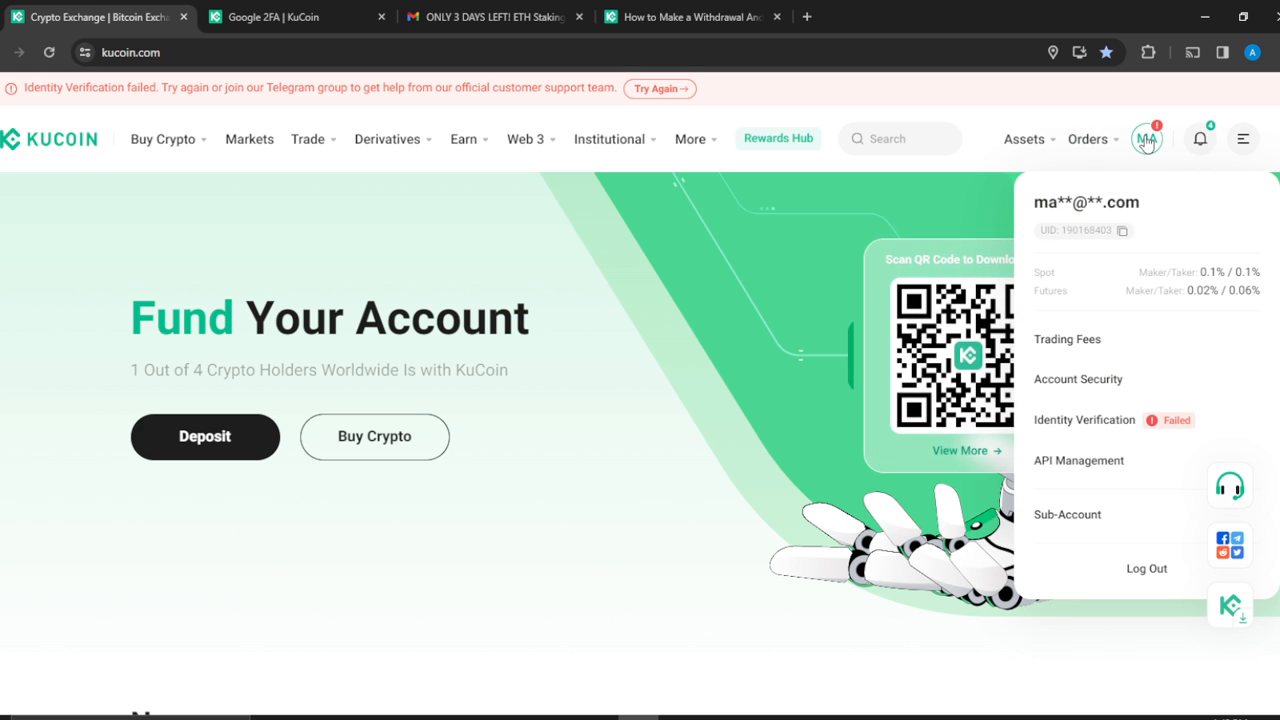
pyautogui.click(1078, 379)
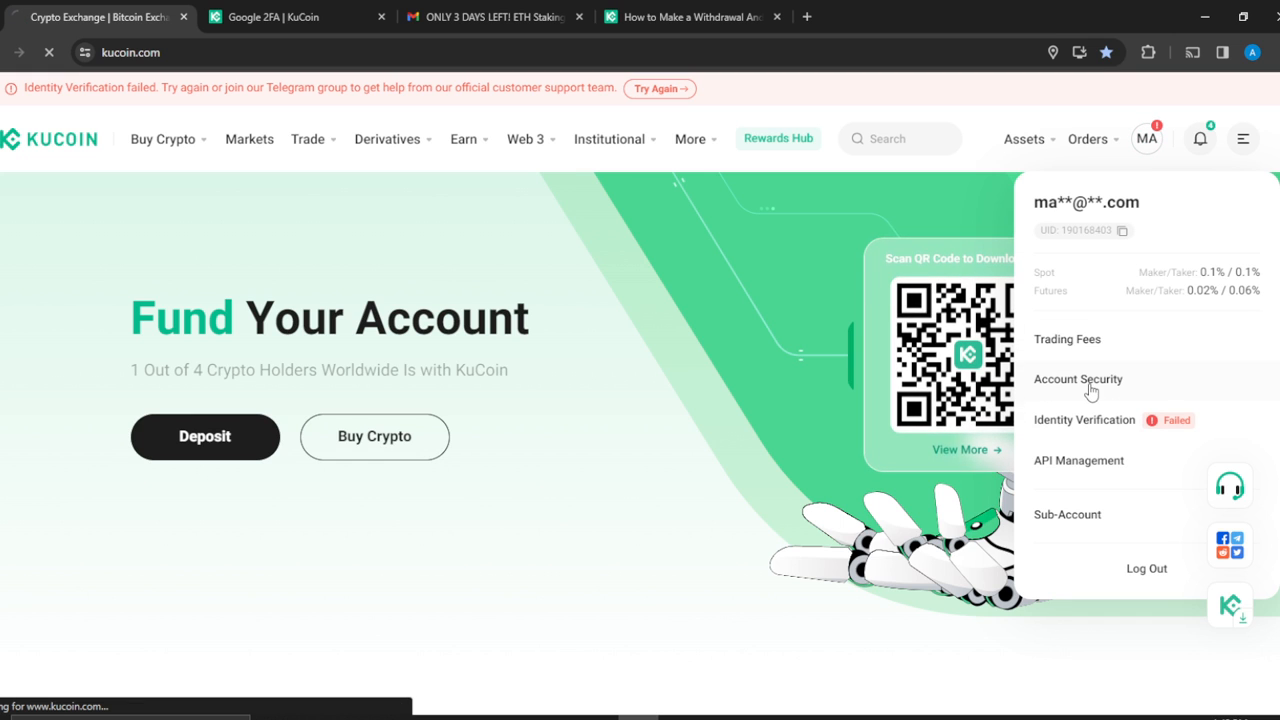
pyautogui.click(1078, 379)
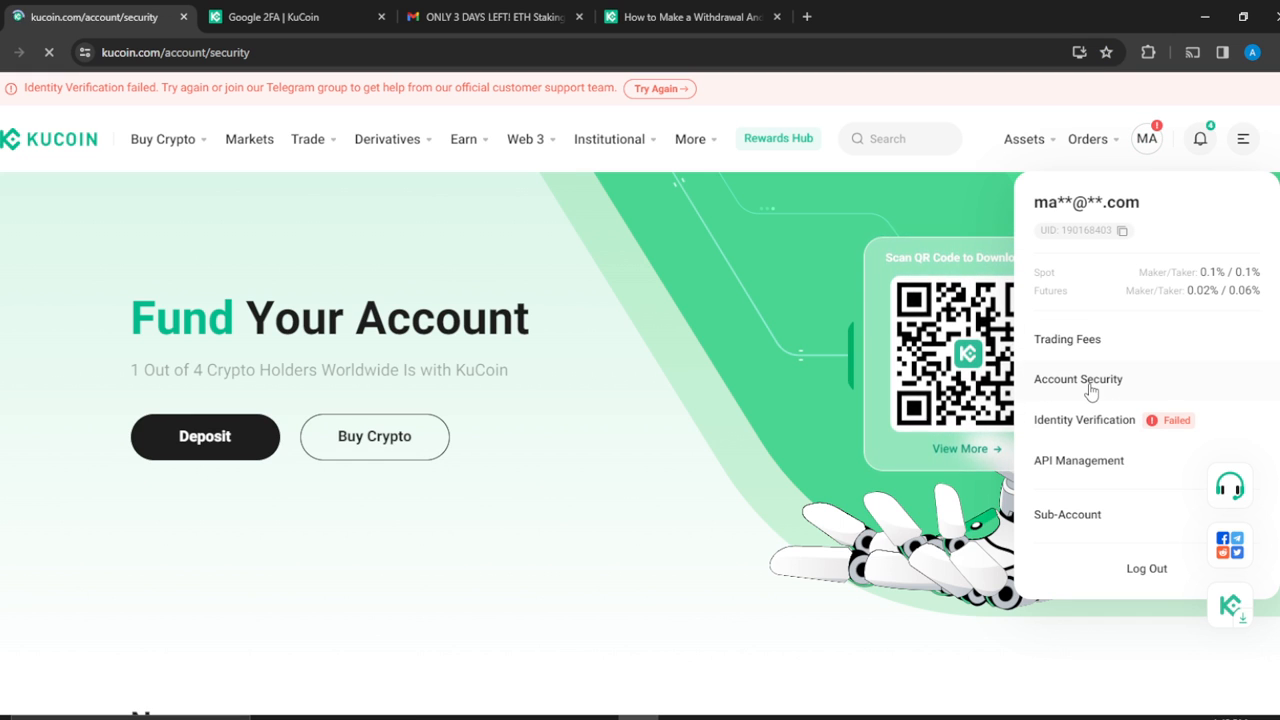
pyautogui.click(1078, 379)
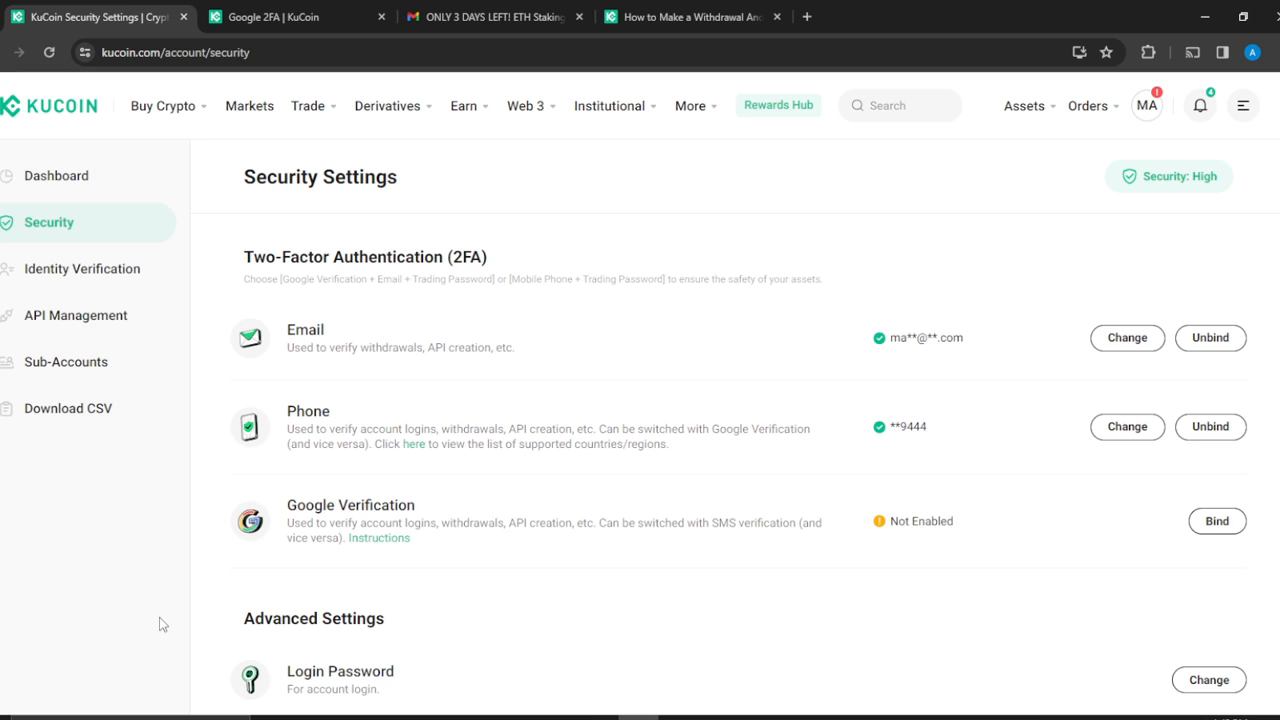
pyautogui.moveTo(1120, 541)
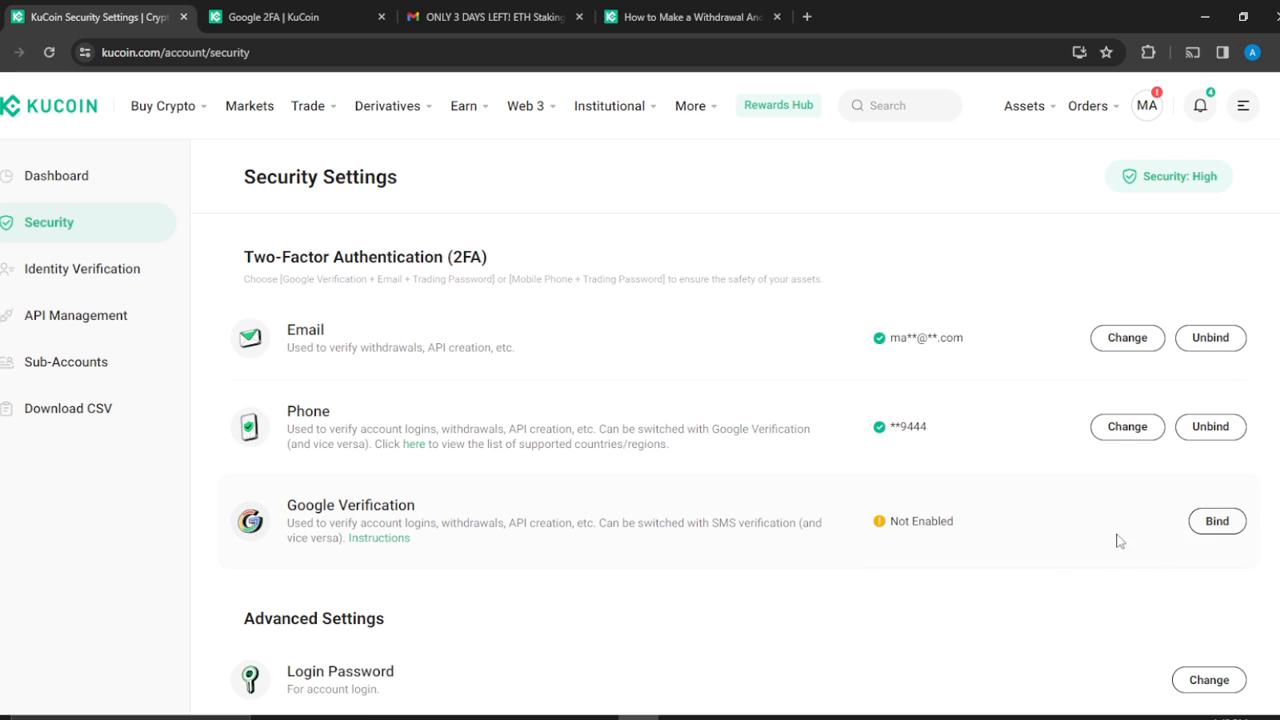
pyautogui.moveTo(1216, 521)
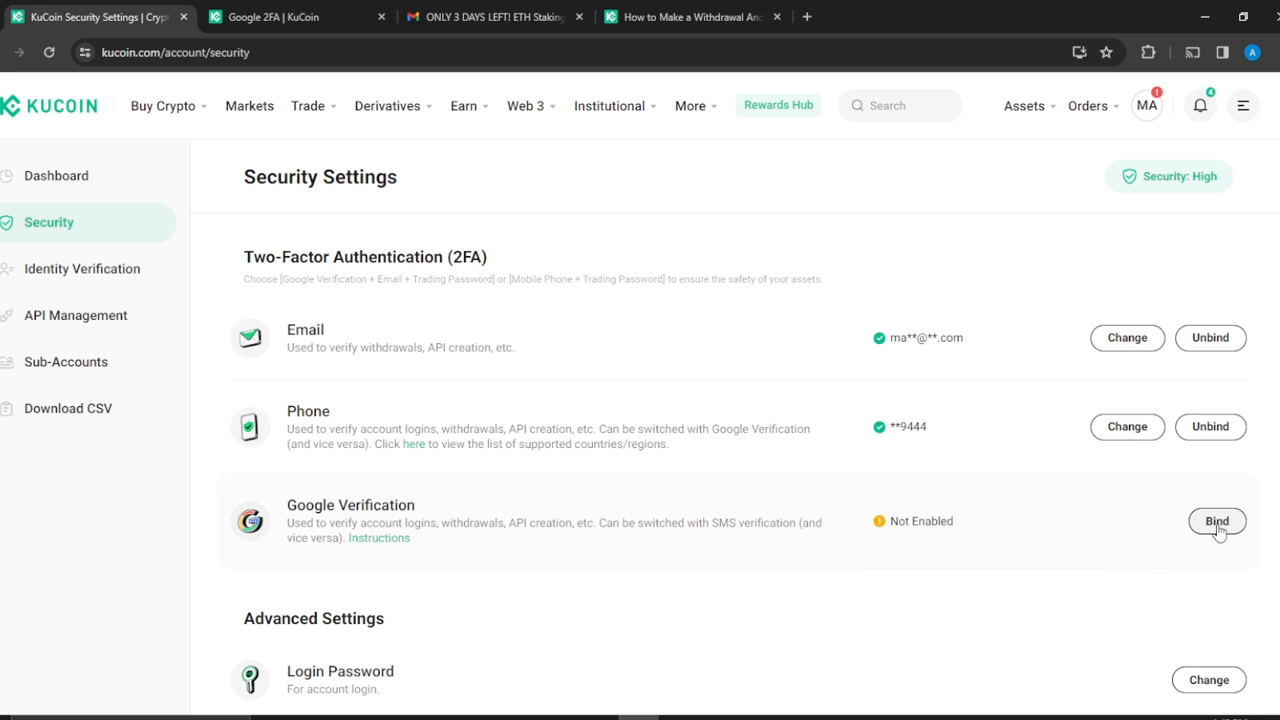
# Step: Begin binding Google Verification, then request and submit SMS code 556
pyautogui.click(1216, 521)
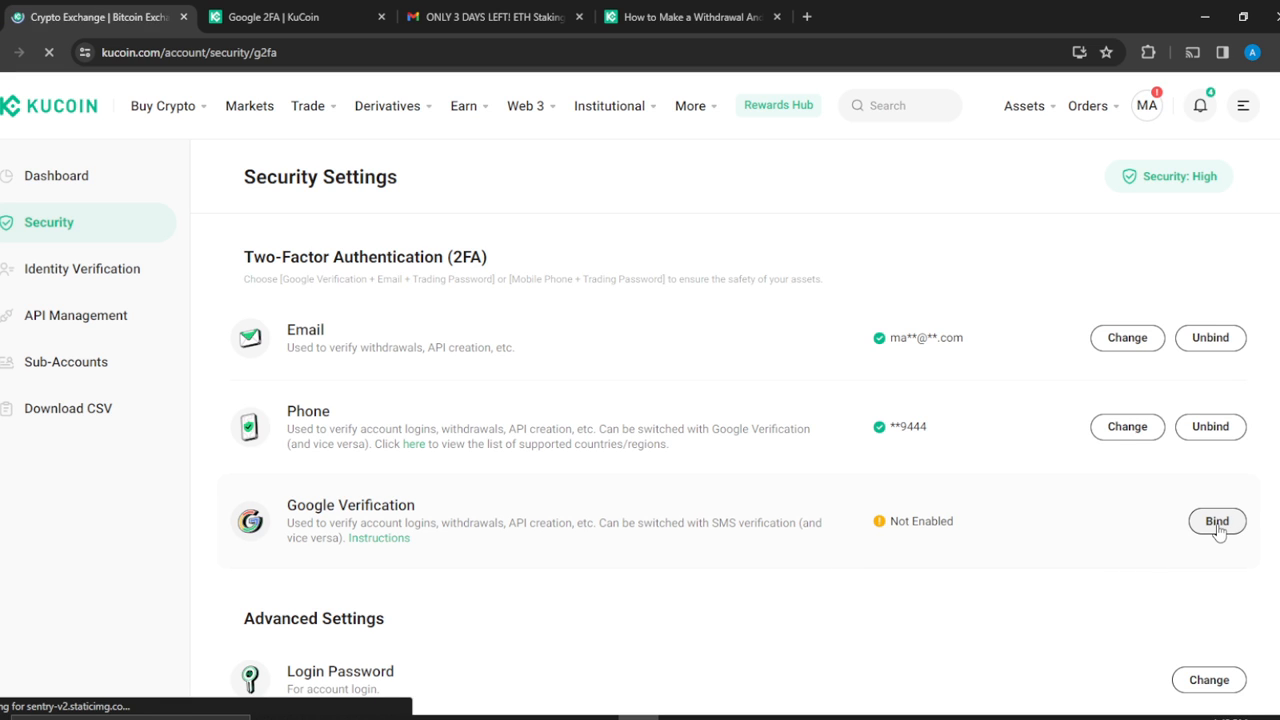
pyautogui.click(1216, 521)
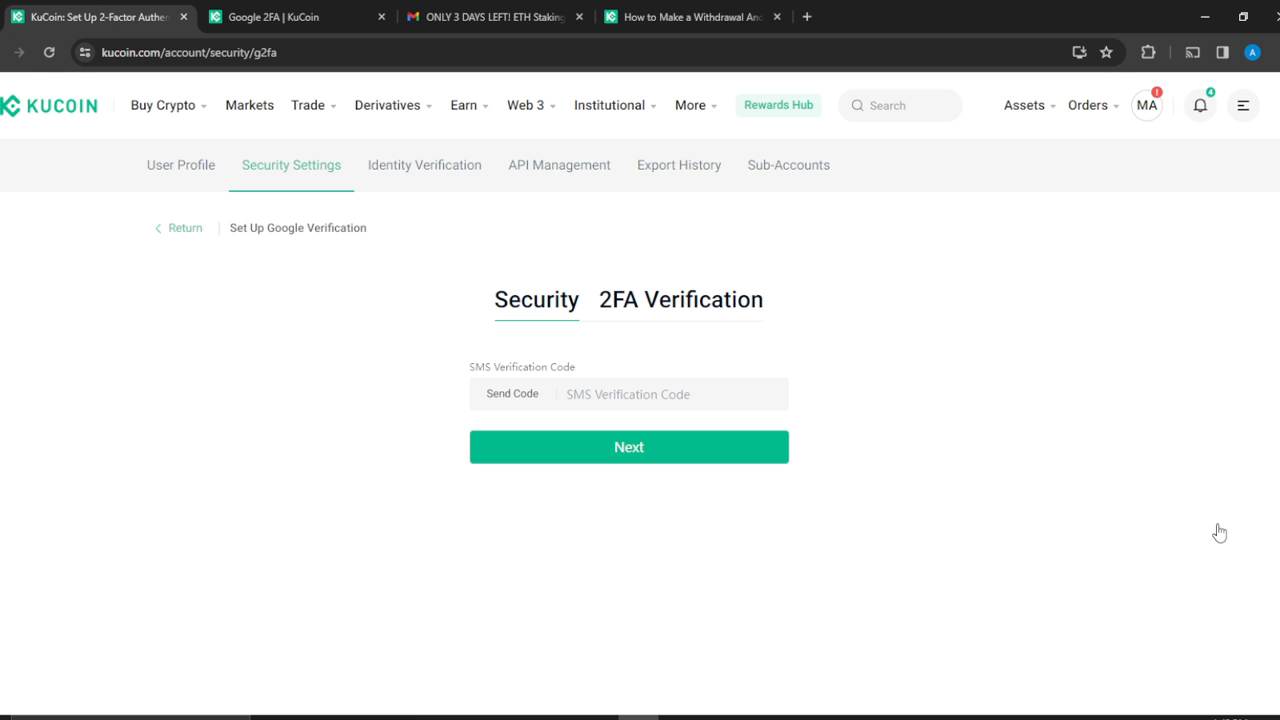
pyautogui.moveTo(471, 337)
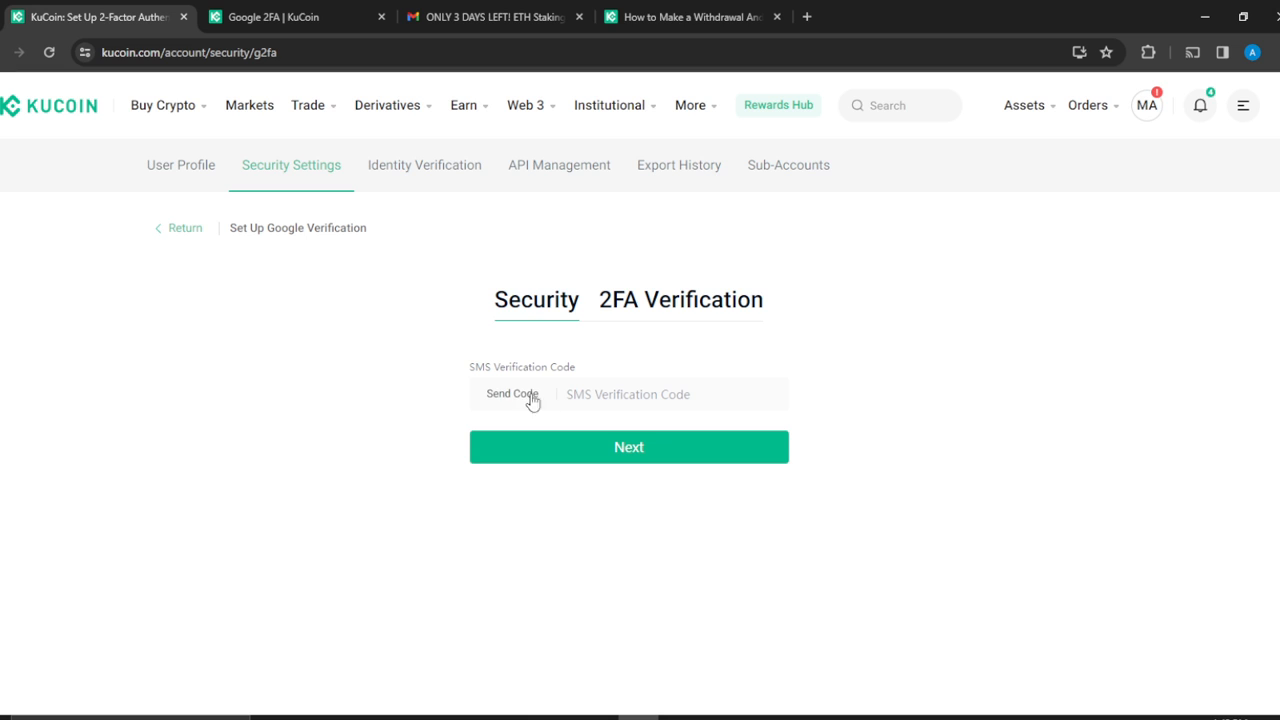
pyautogui.moveTo(492, 384)
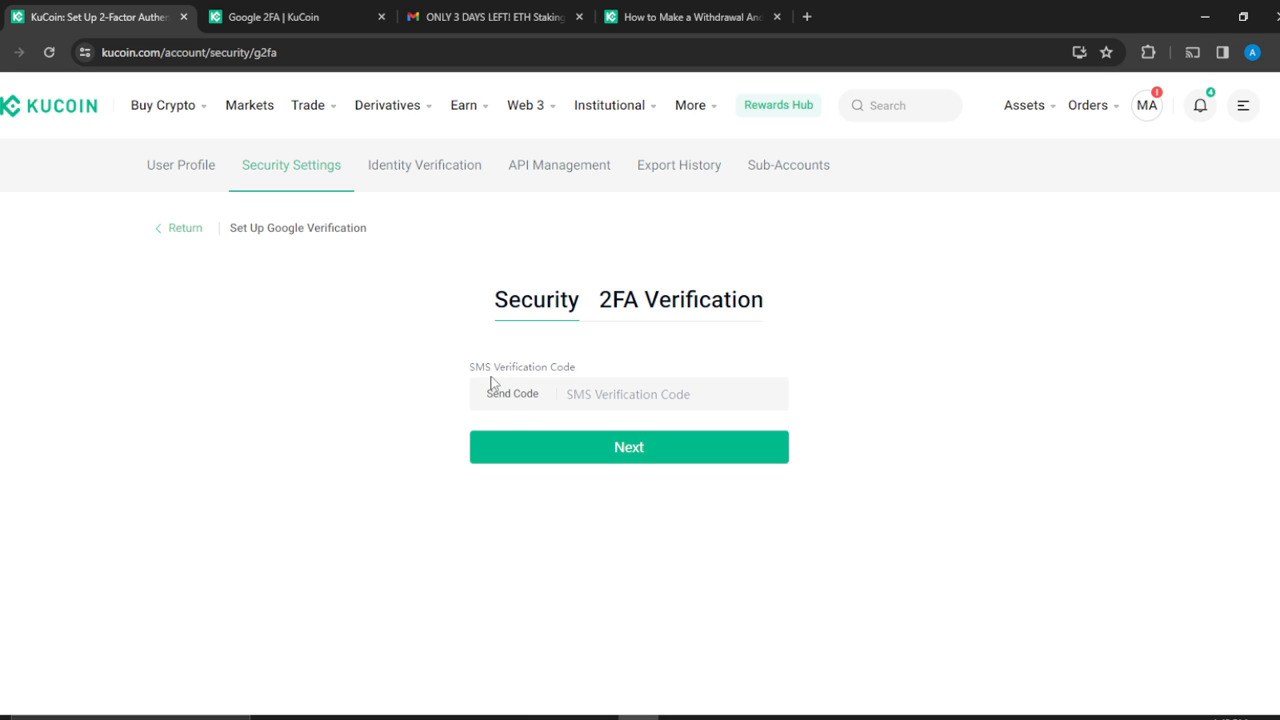
pyautogui.moveTo(505, 405)
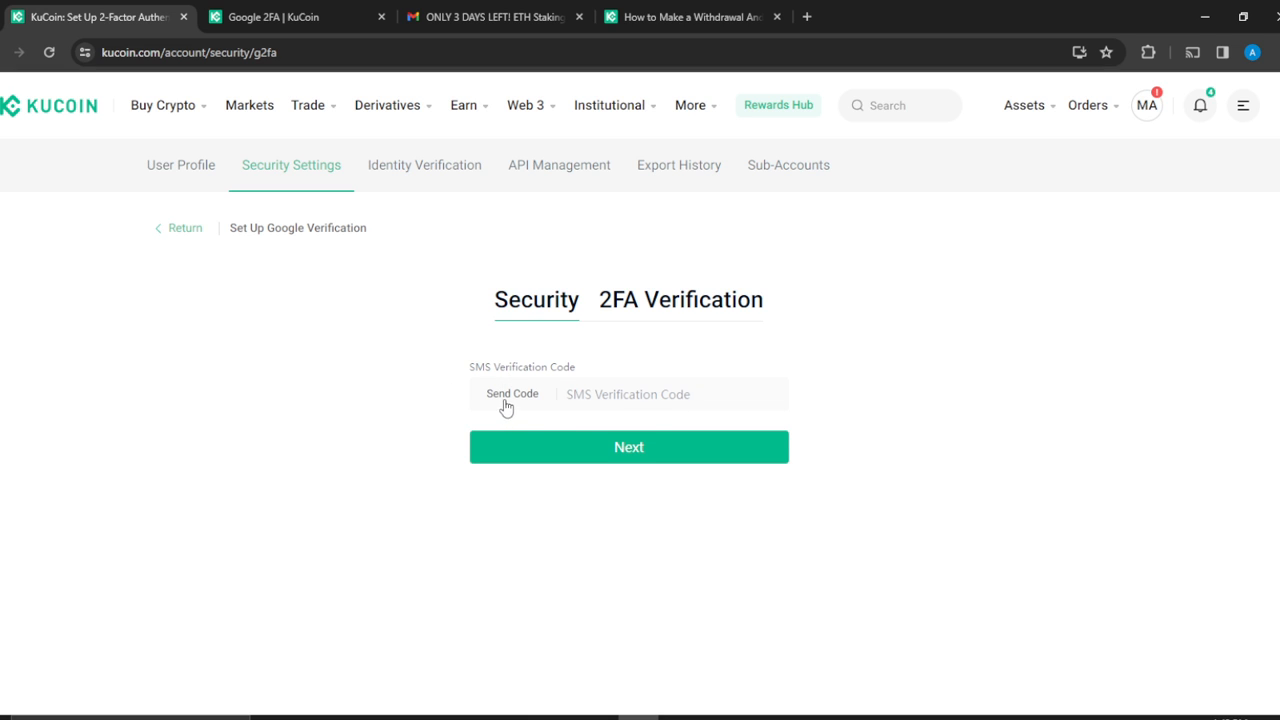
pyautogui.click(511, 393)
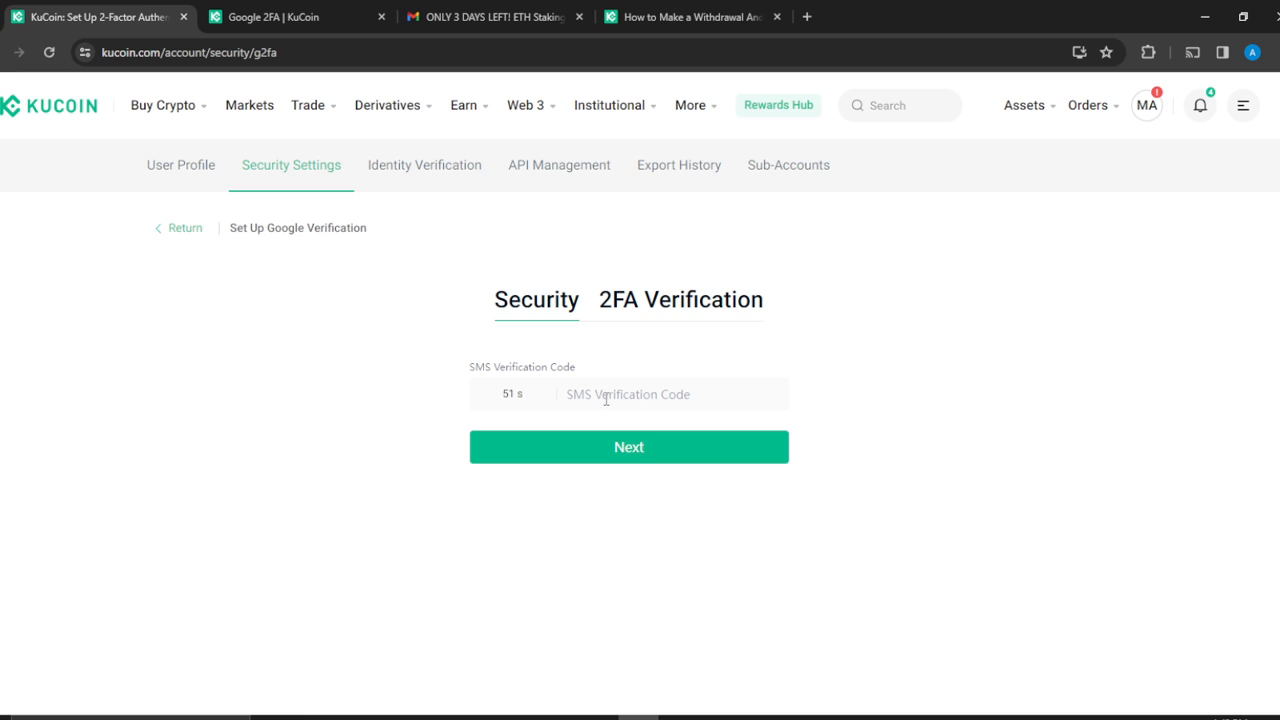
pyautogui.click(628, 393)
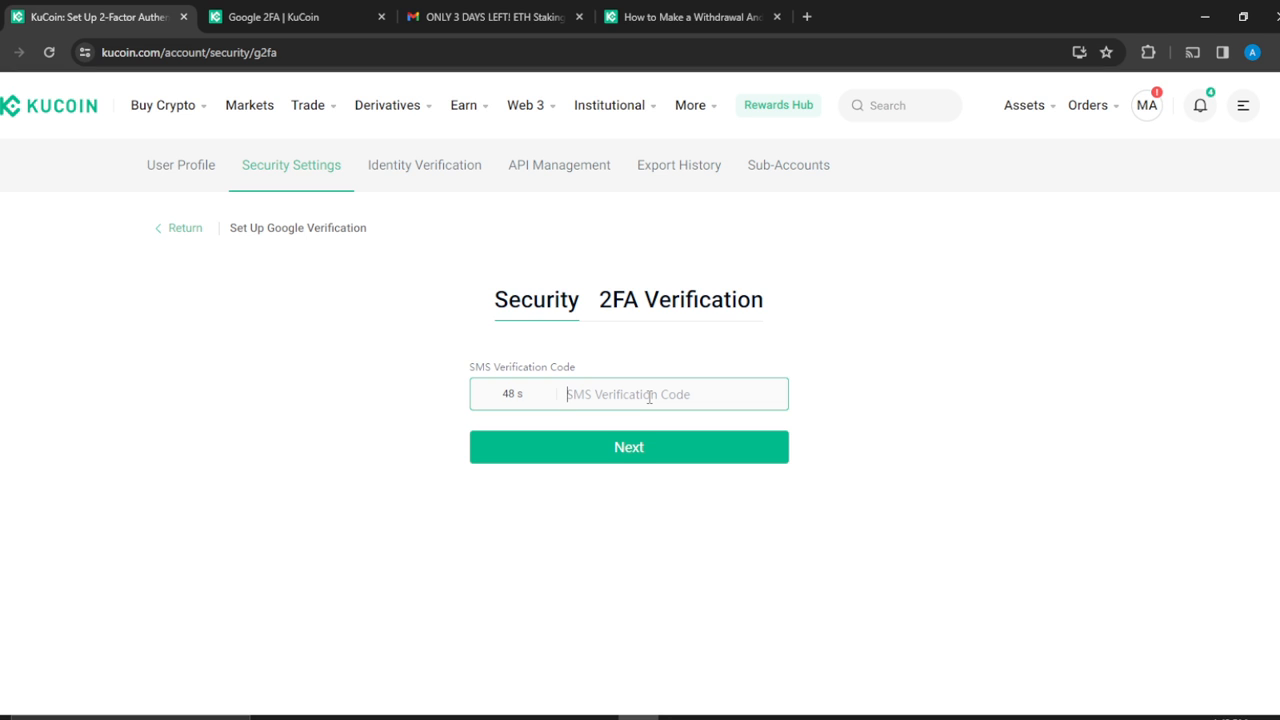
pyautogui.write('556')
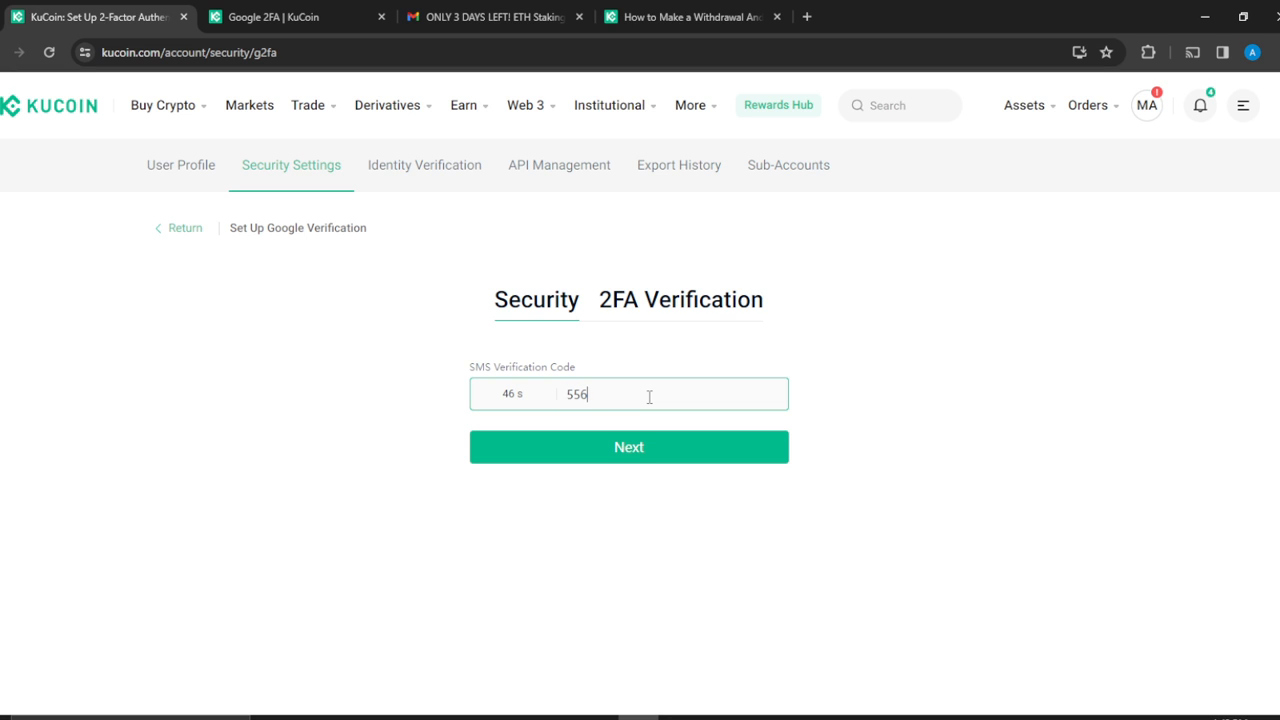
pyautogui.click(628, 447)
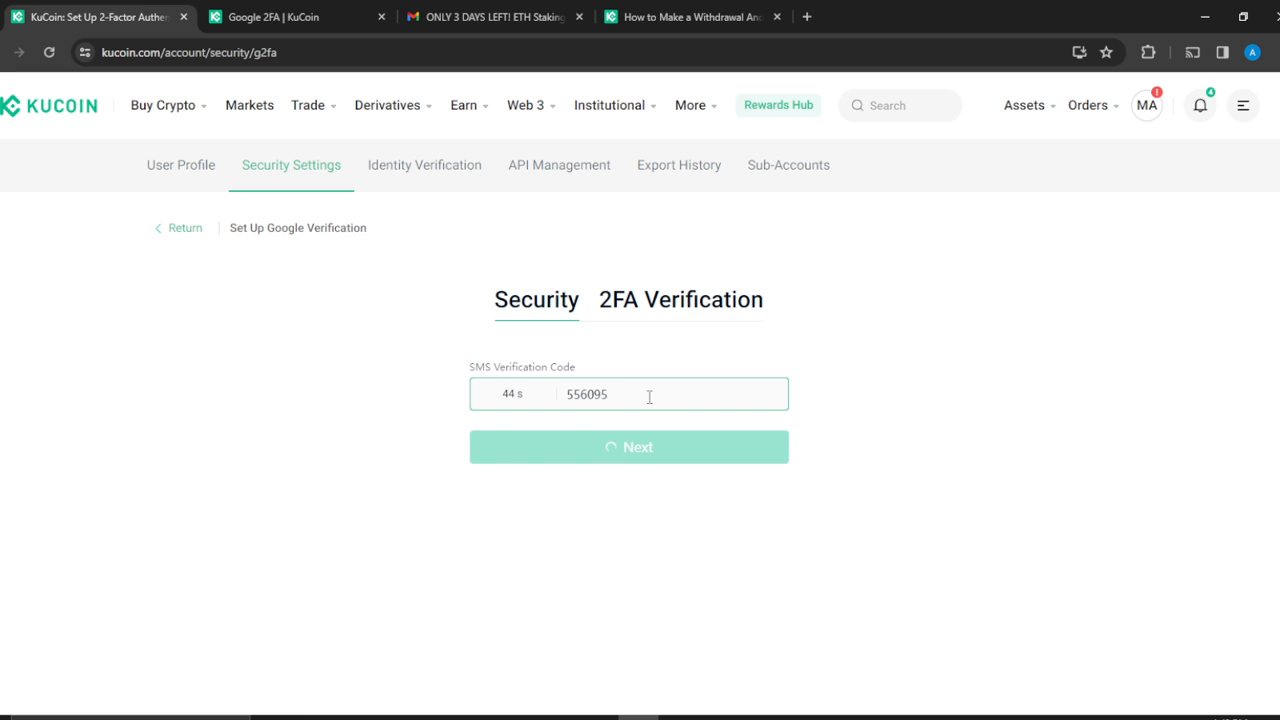
# Step: Confirm the SMS code to load the 2FA Verification QR code and secret key
pyautogui.click(628, 447)
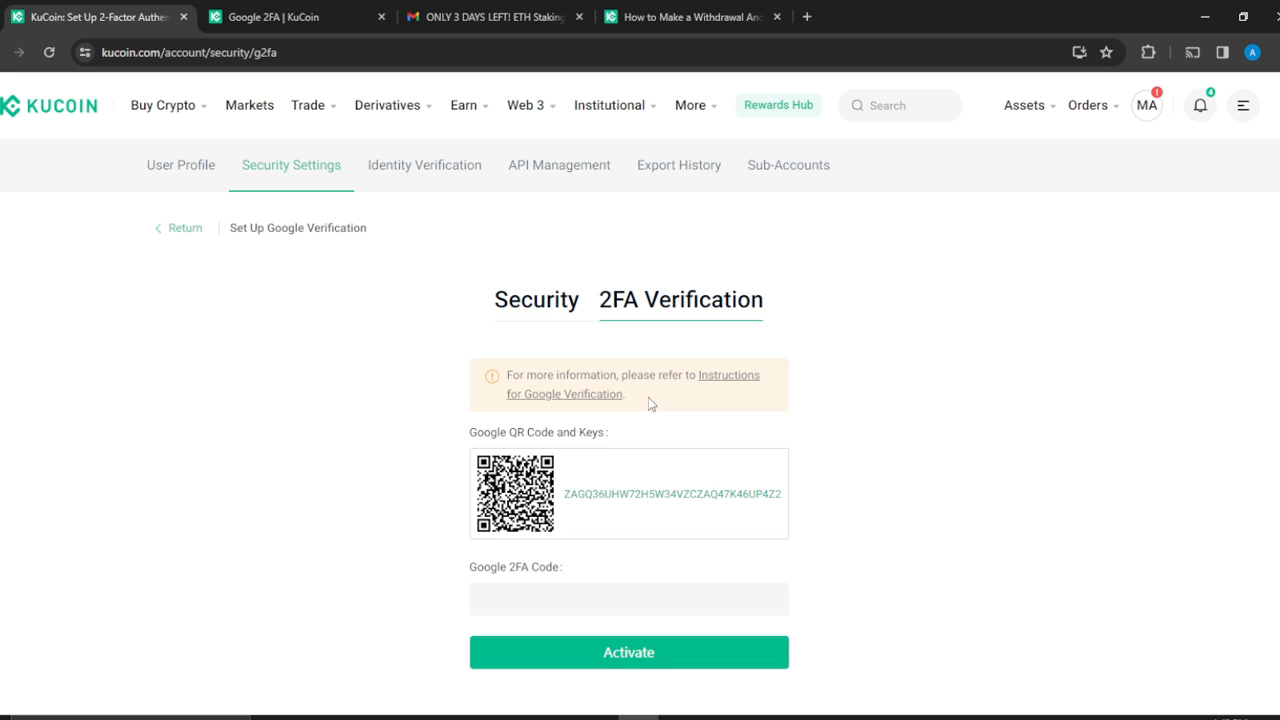
pyautogui.moveTo(477, 427)
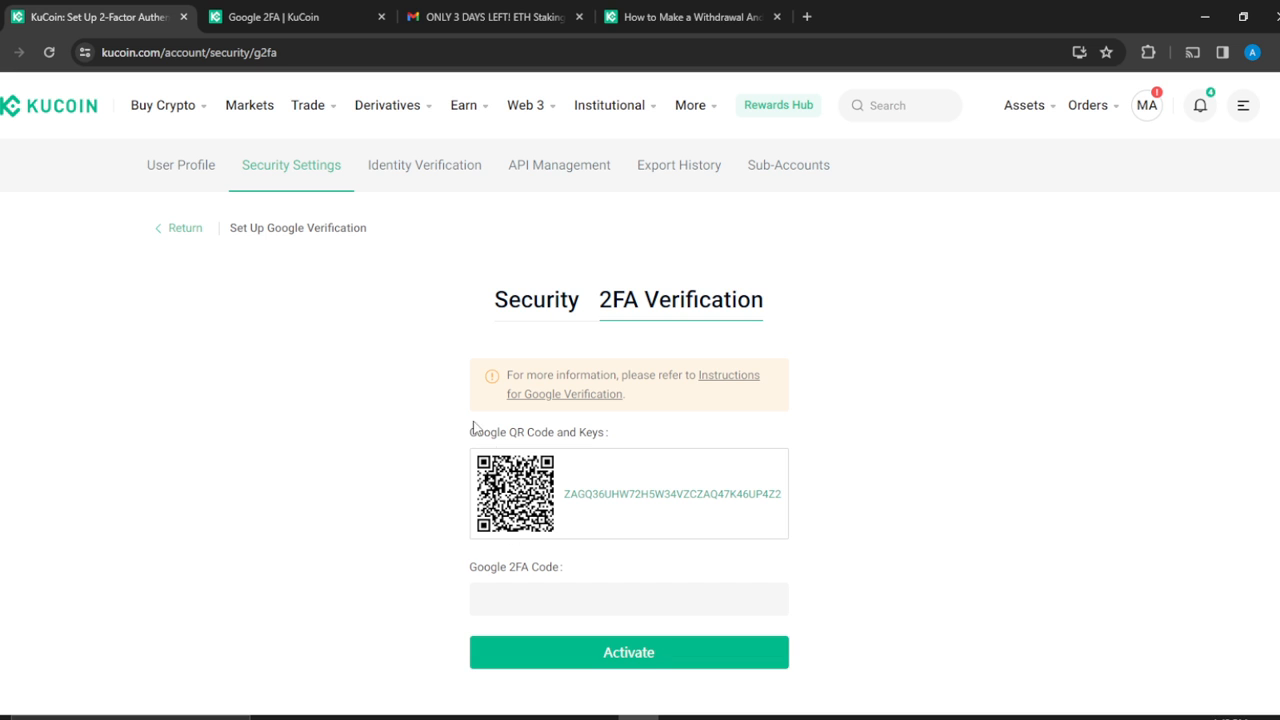
pyautogui.moveTo(637, 535)
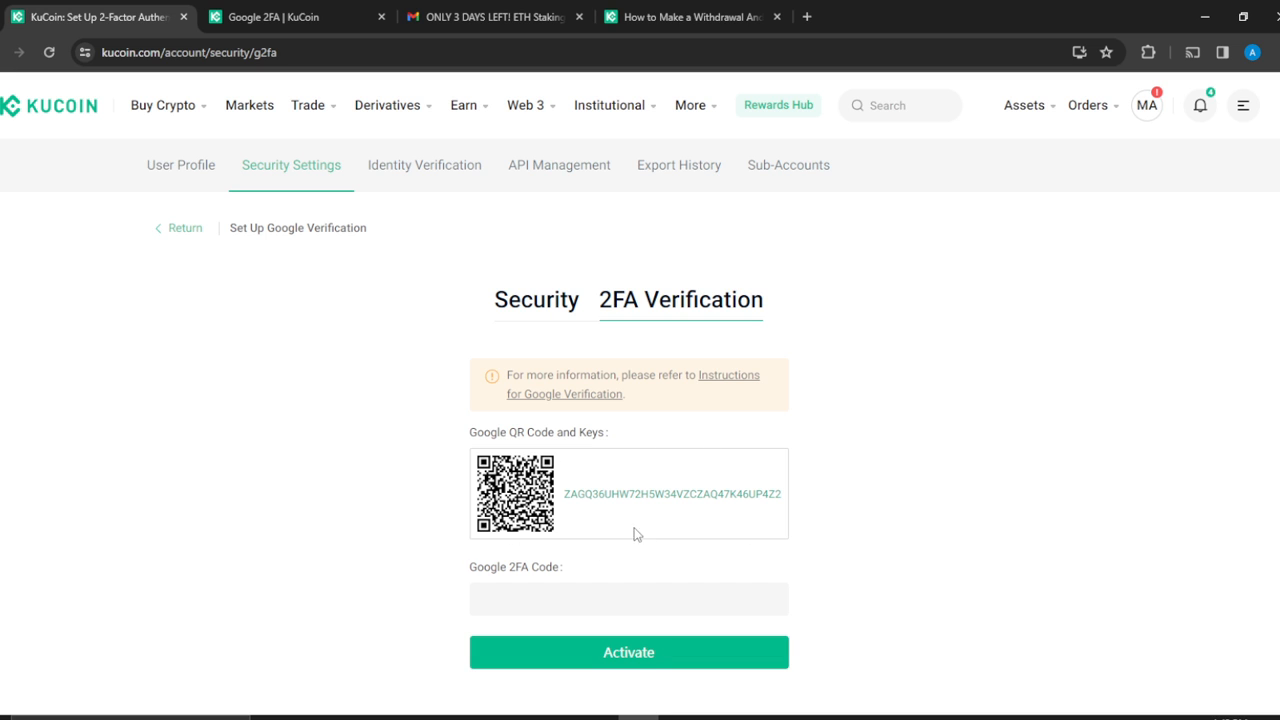
pyautogui.moveTo(568, 497)
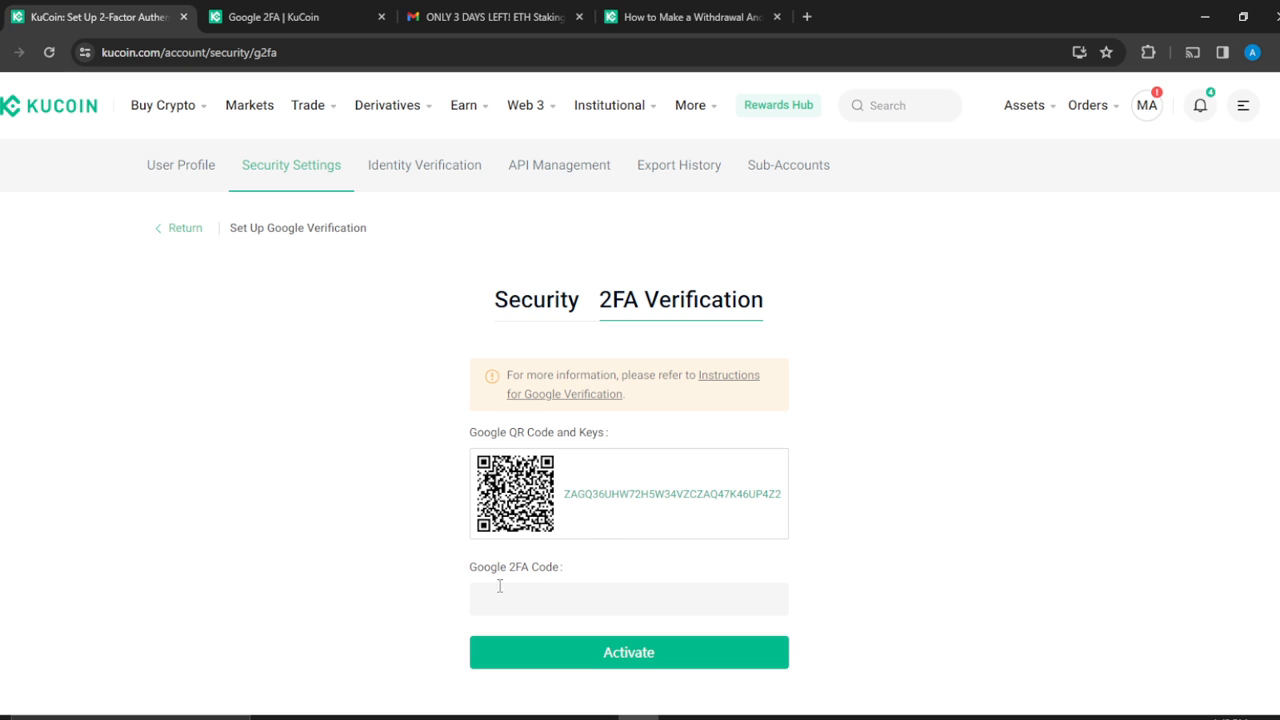
pyautogui.moveTo(597, 583)
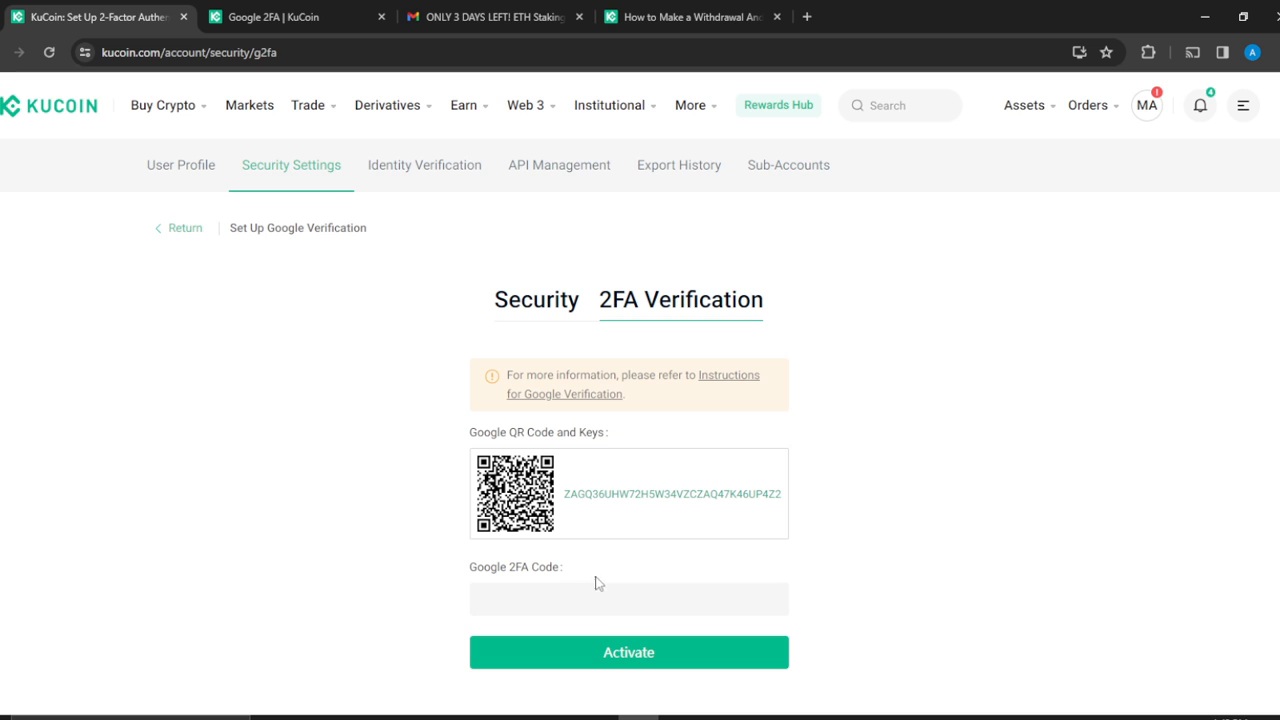
pyautogui.moveTo(584, 577)
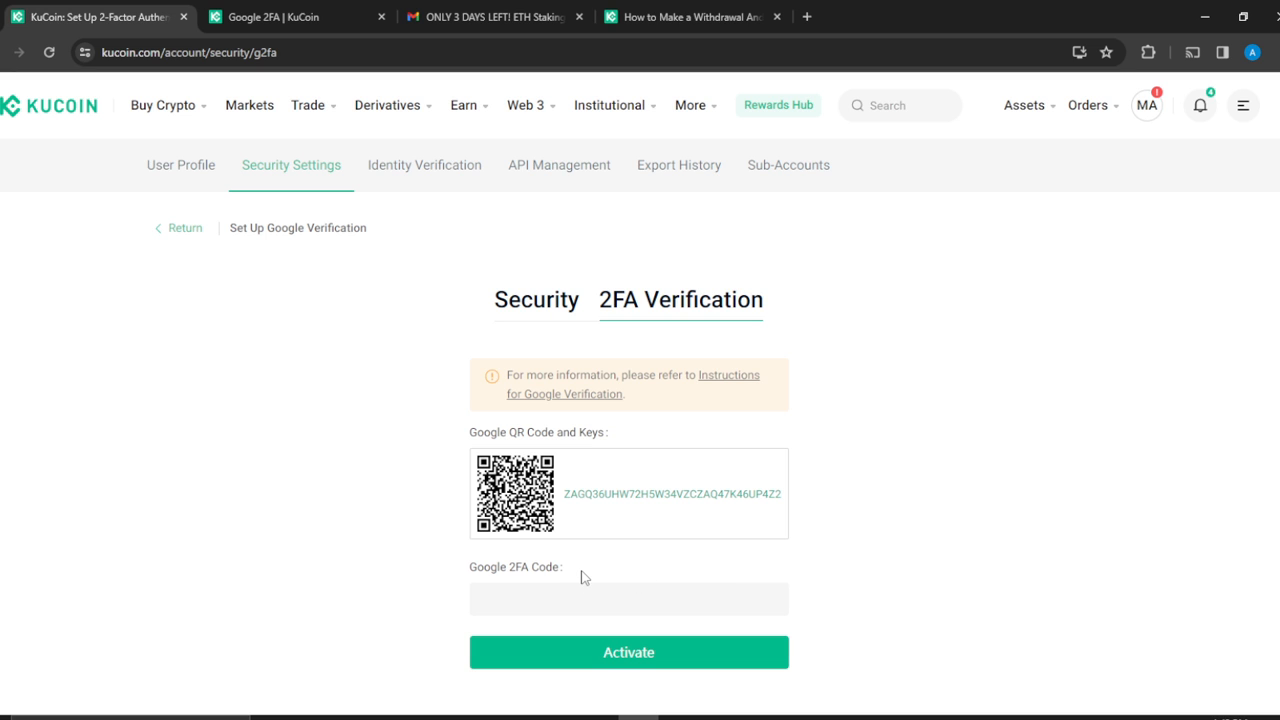
pyautogui.moveTo(478, 8)
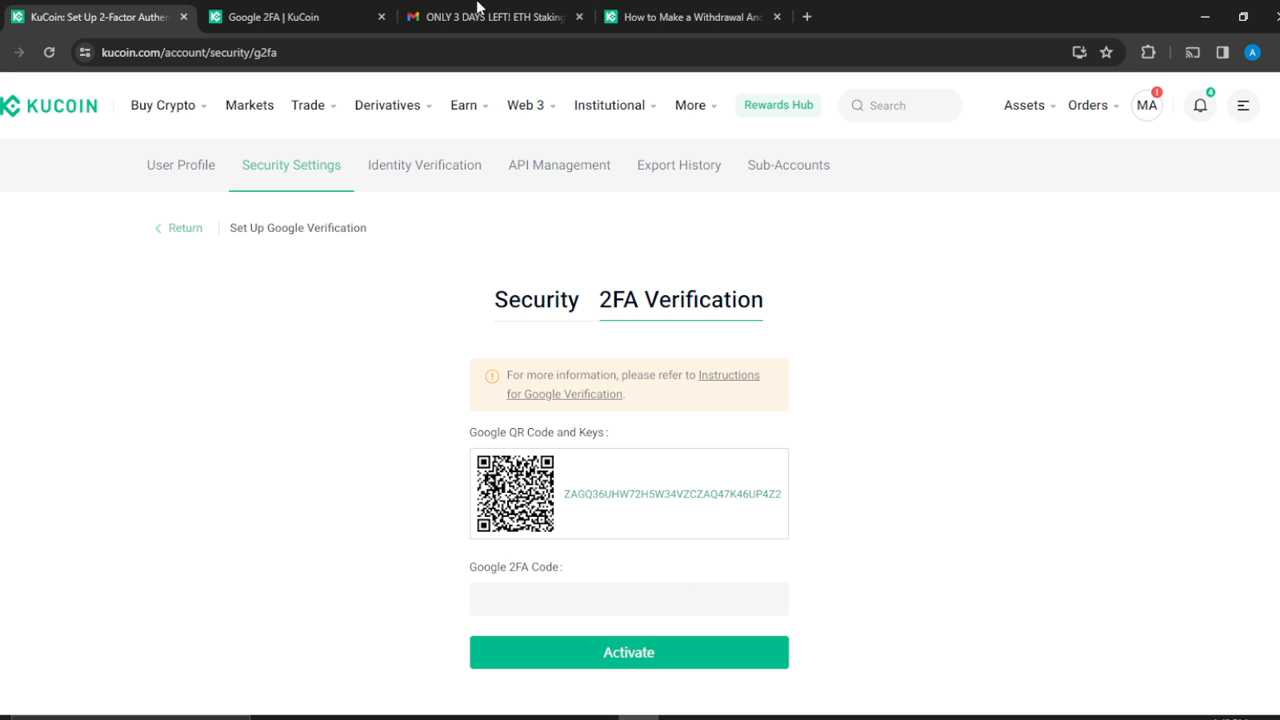
# Step: Scroll the Google 2FA help article down to Steps 3 and 4
pyautogui.click(690, 17)
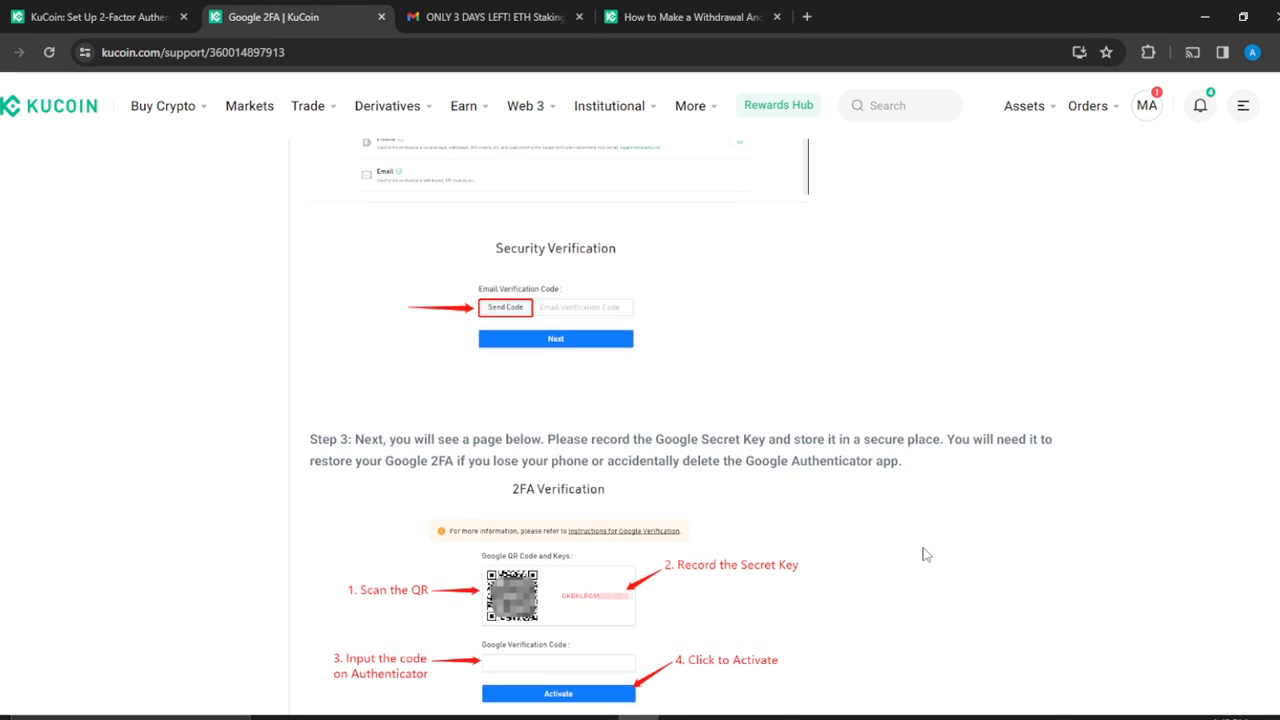
pyautogui.scroll(3)
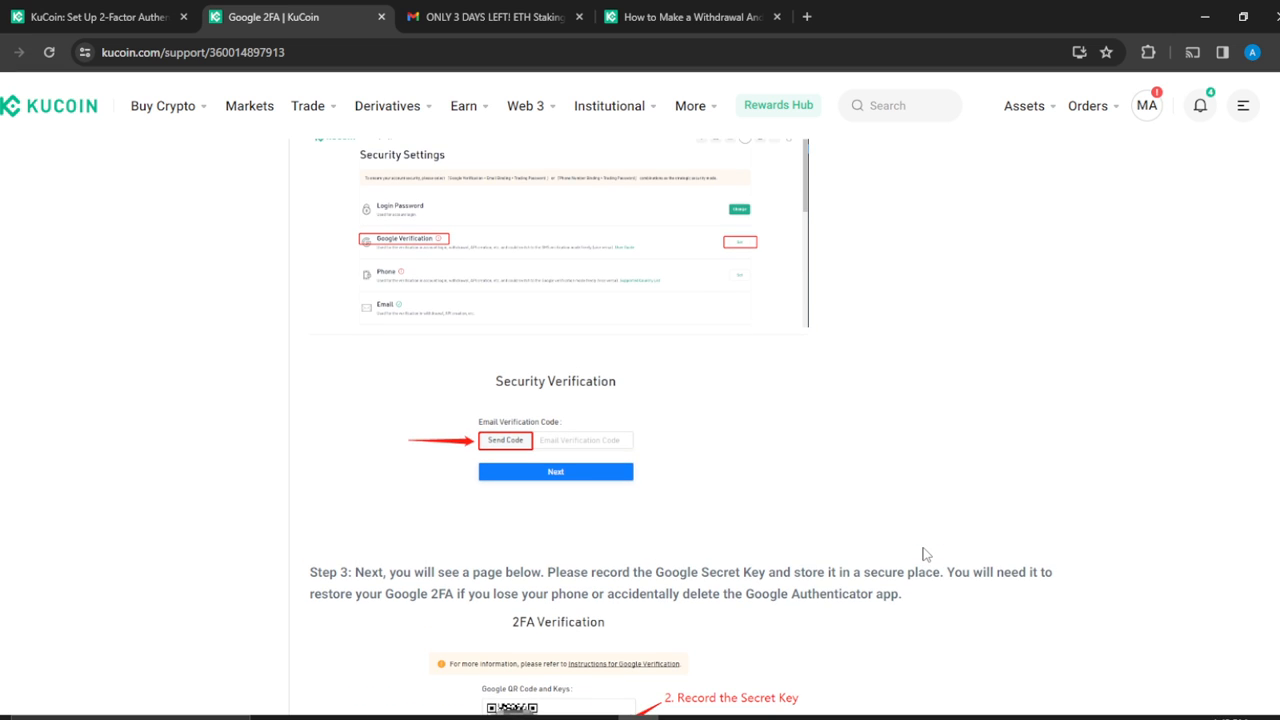
pyautogui.scroll(-3)
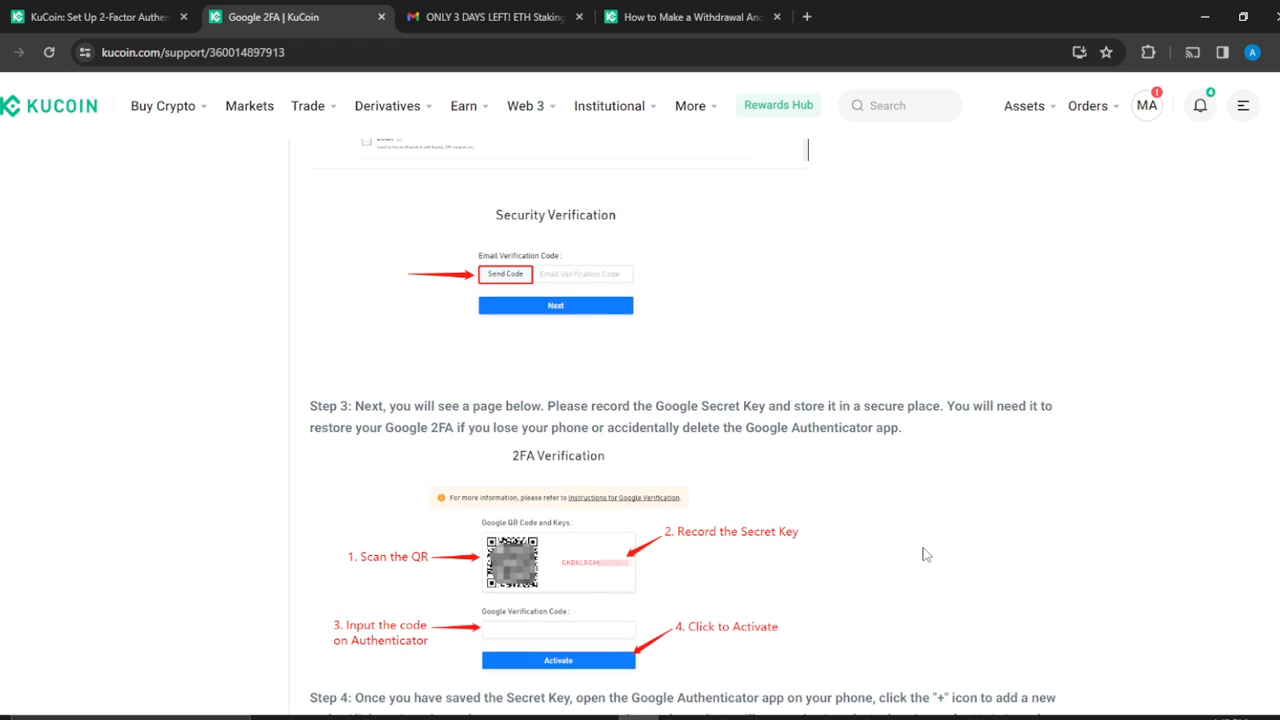
pyautogui.scroll(-3)
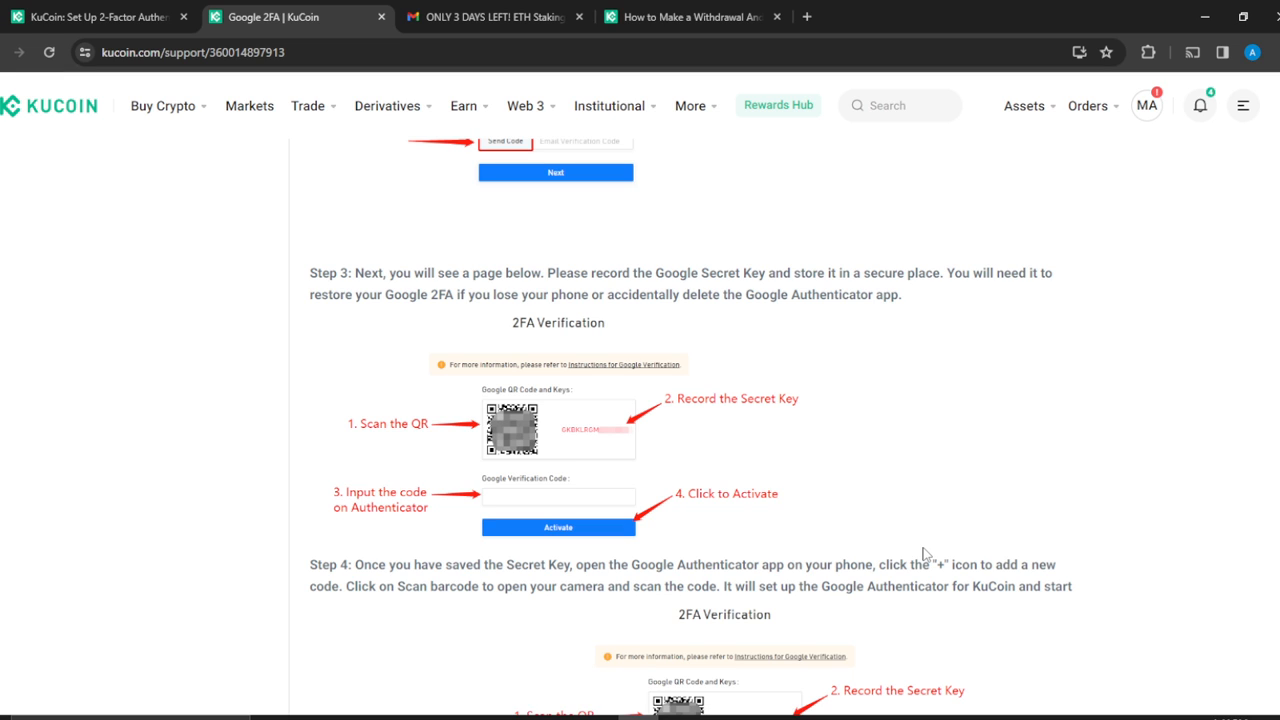
pyautogui.scroll(-3)
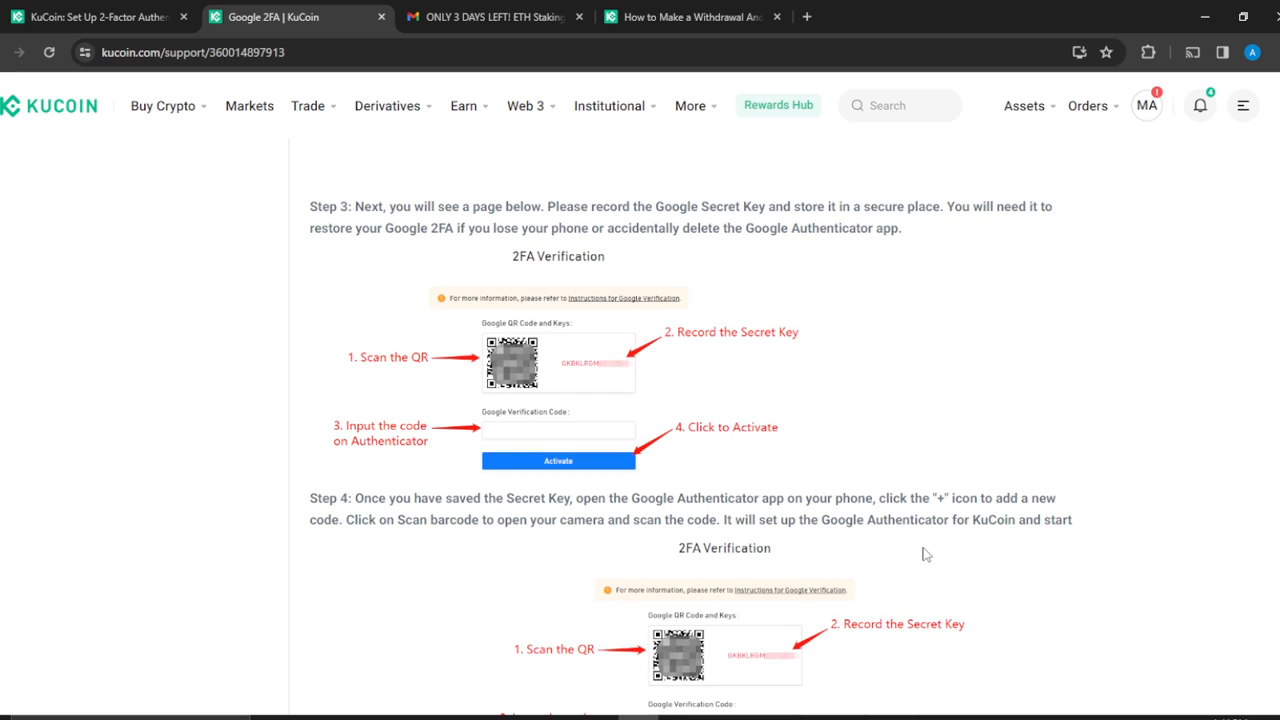
pyautogui.moveTo(392, 221)
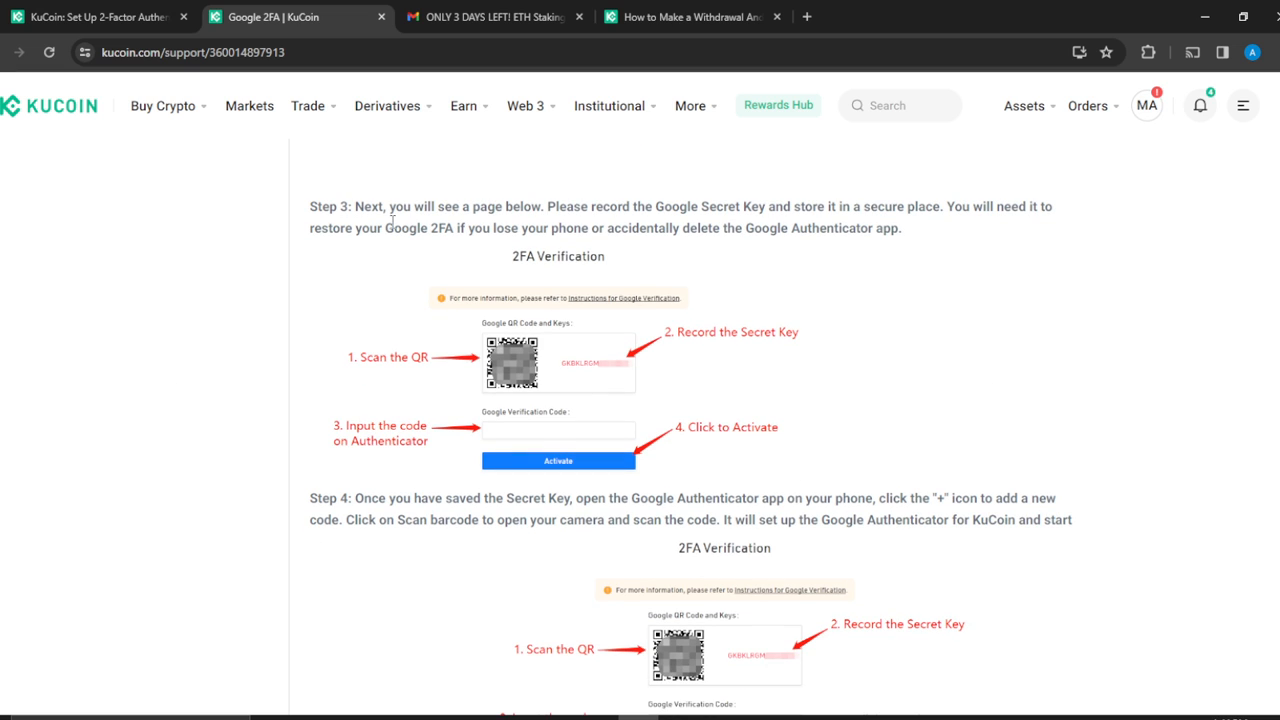
pyautogui.moveTo(530, 400)
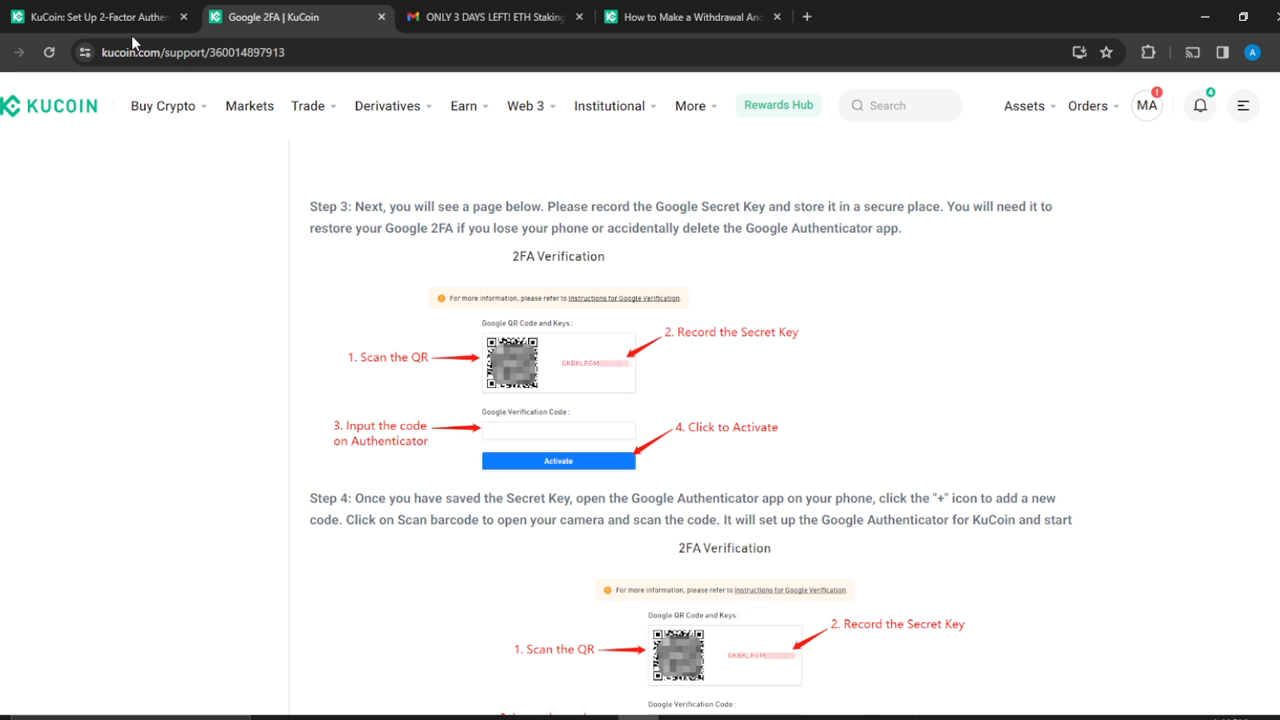
# Step: Compare with the Set Up 2-Factor QR page, then read the article's activation steps
pyautogui.click(95, 17)
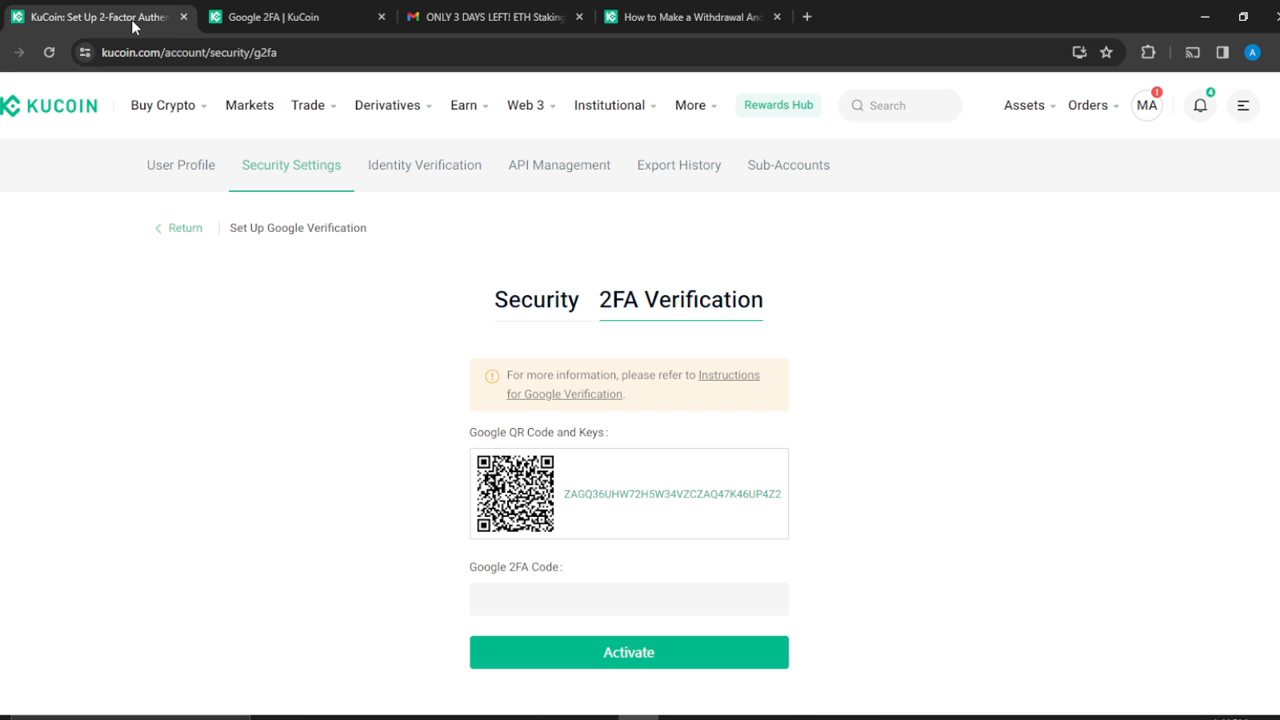
pyautogui.click(270, 17)
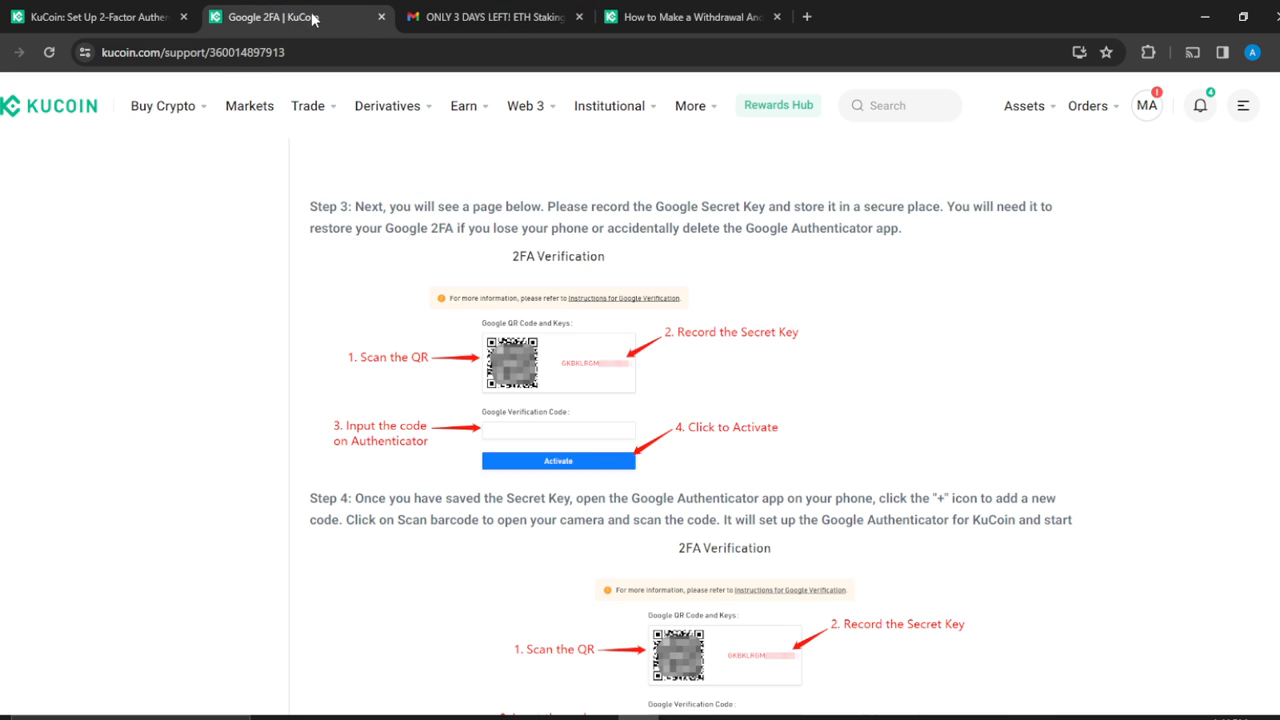
pyautogui.moveTo(642, 237)
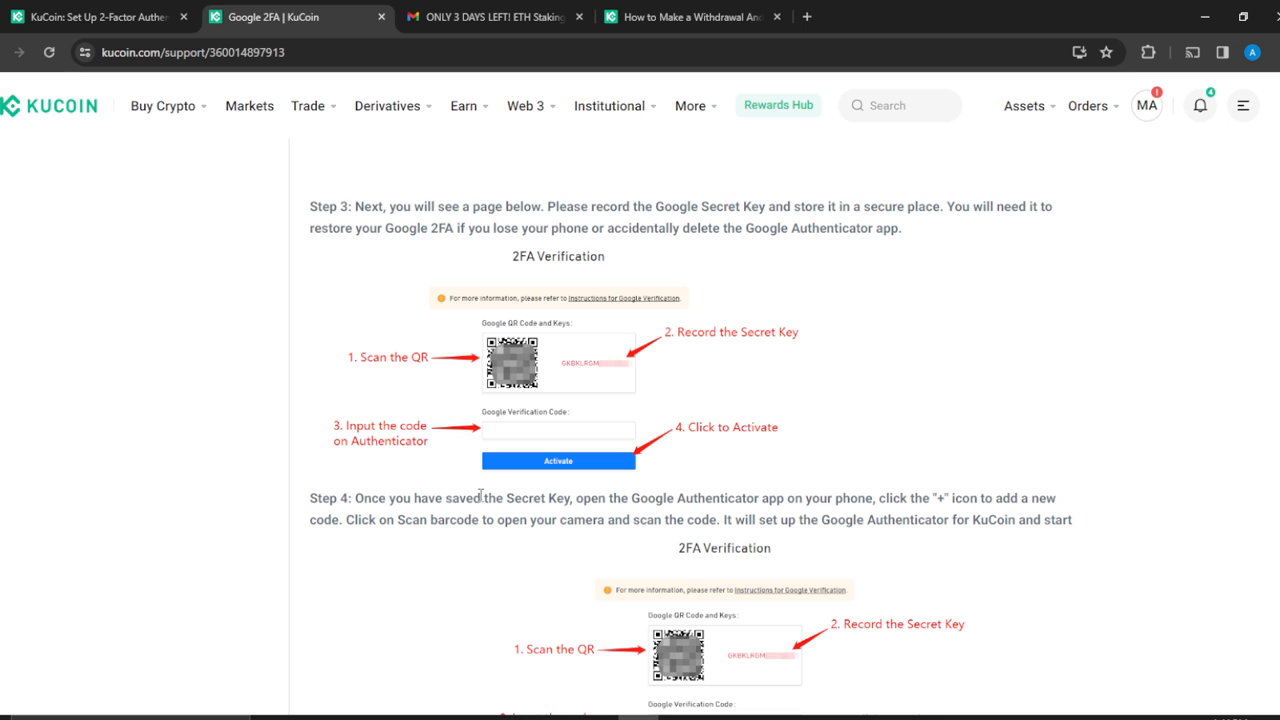
pyautogui.moveTo(1038, 202)
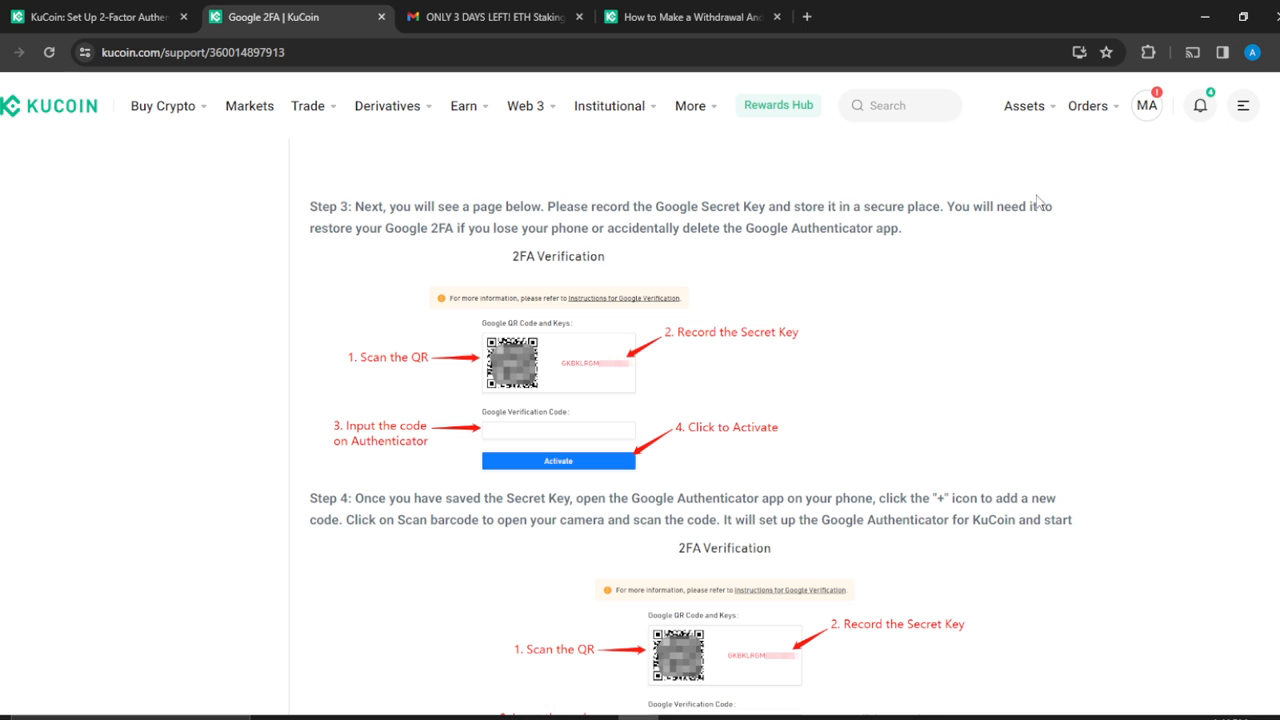
pyautogui.moveTo(825, 240)
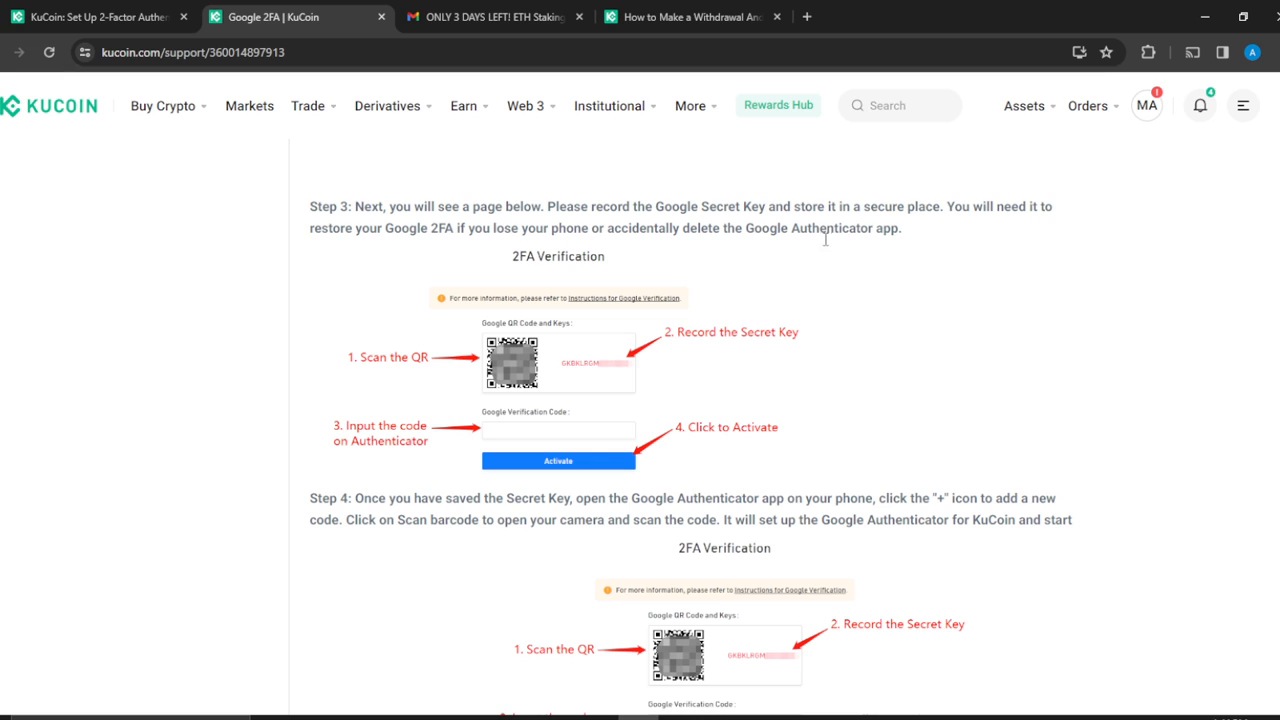
pyautogui.moveTo(329, 576)
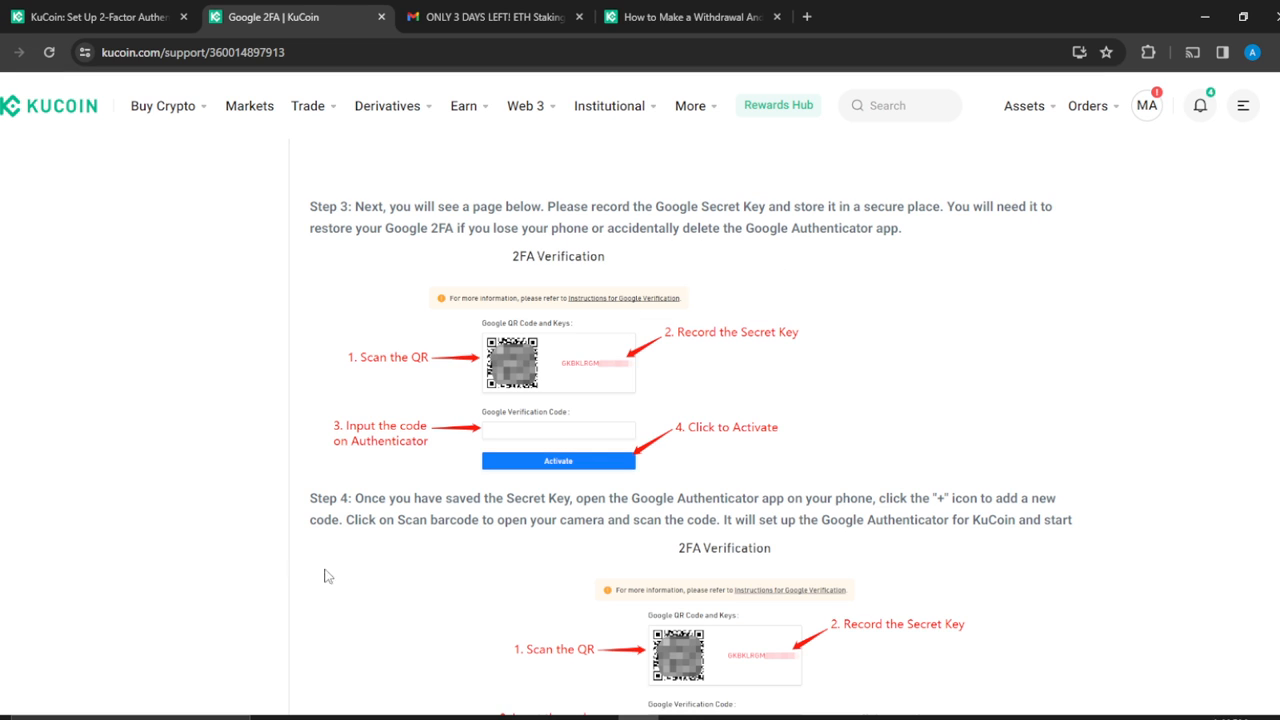
pyautogui.moveTo(398, 461)
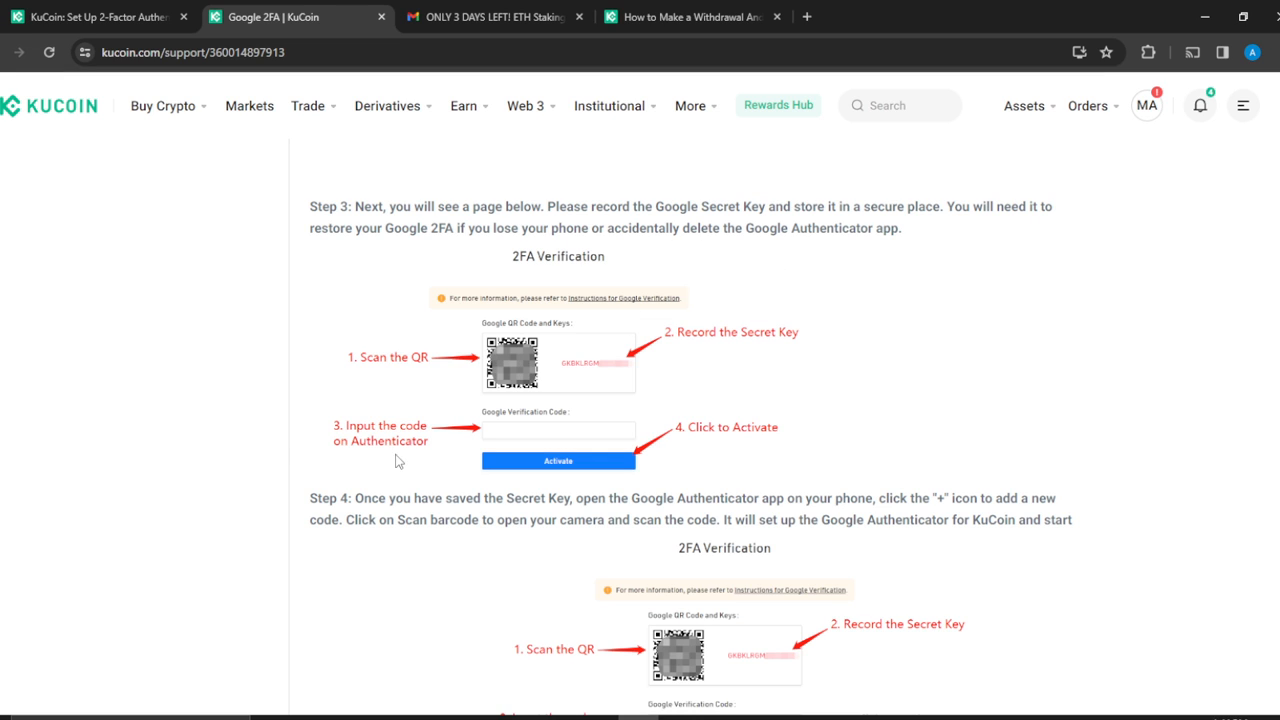
pyautogui.moveTo(855, 418)
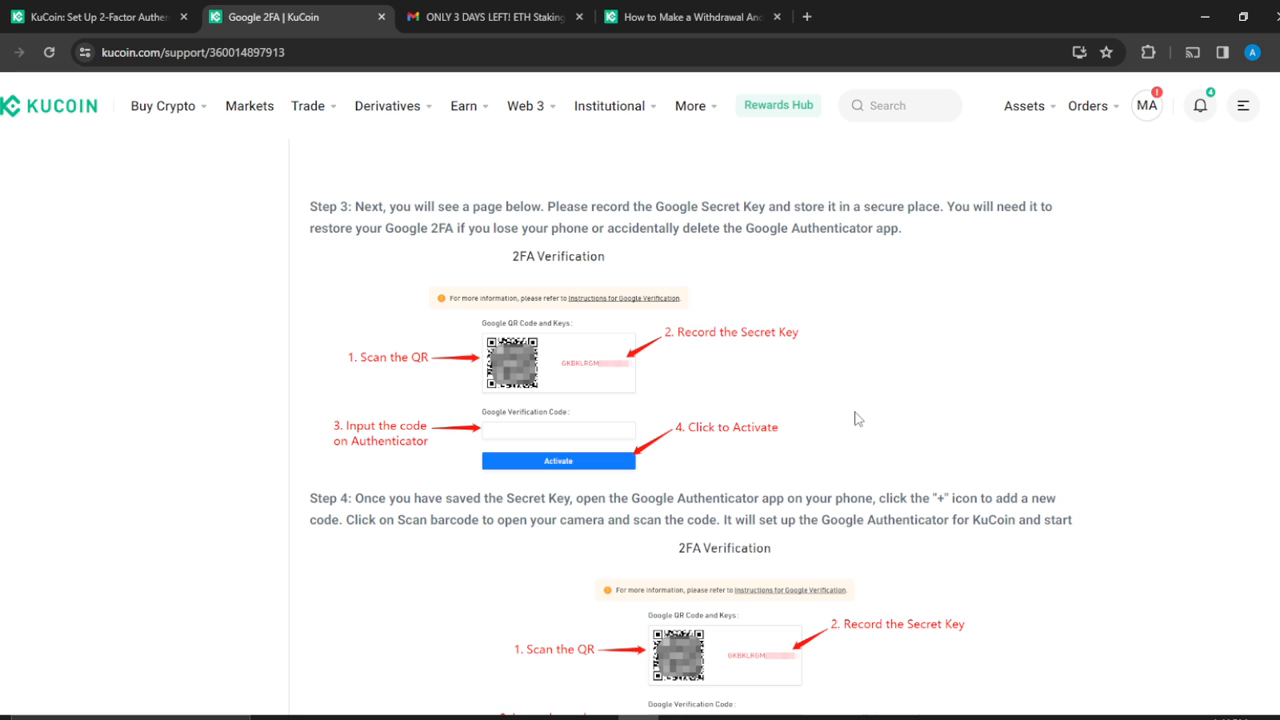
pyautogui.scroll(-3)
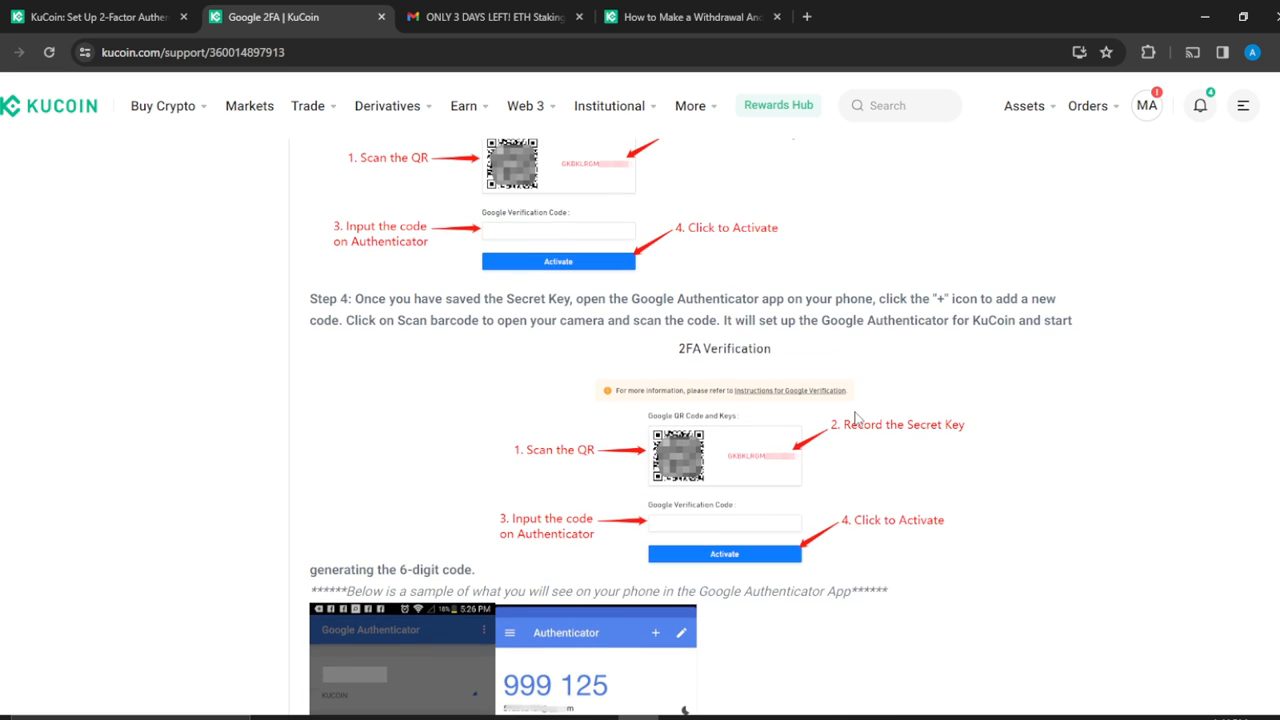
pyautogui.moveTo(770, 377)
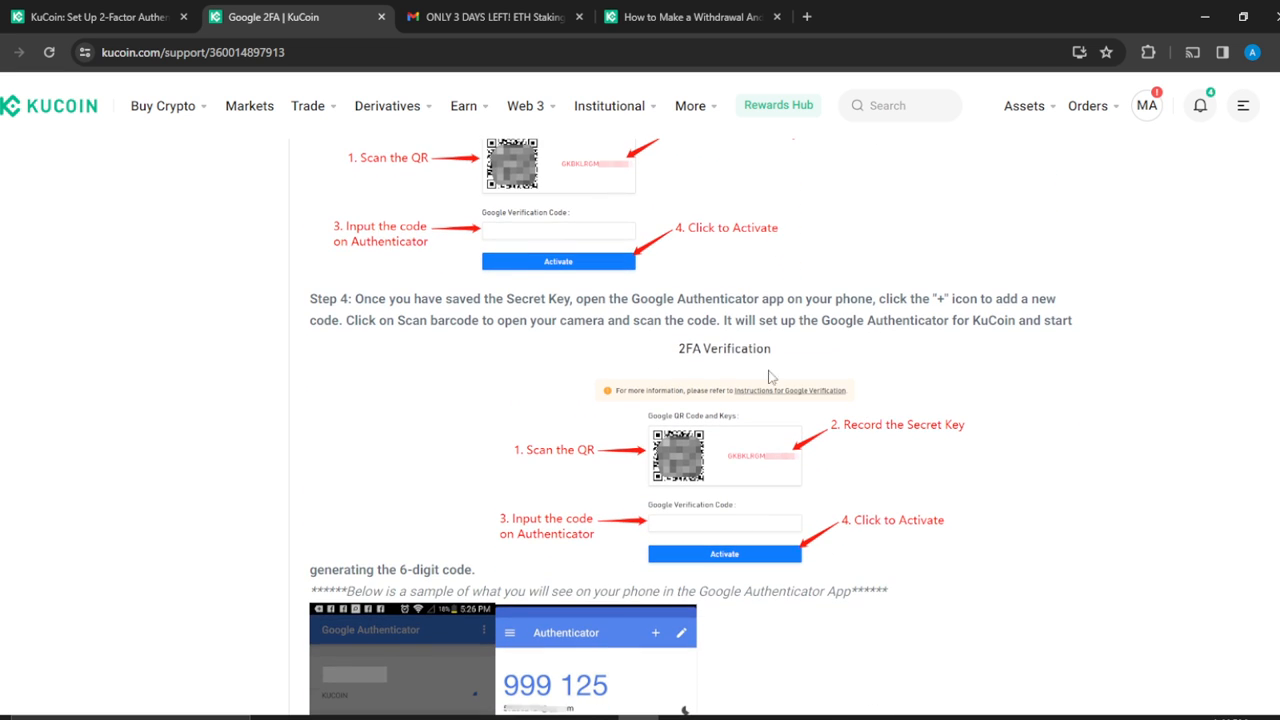
pyautogui.moveTo(890, 295)
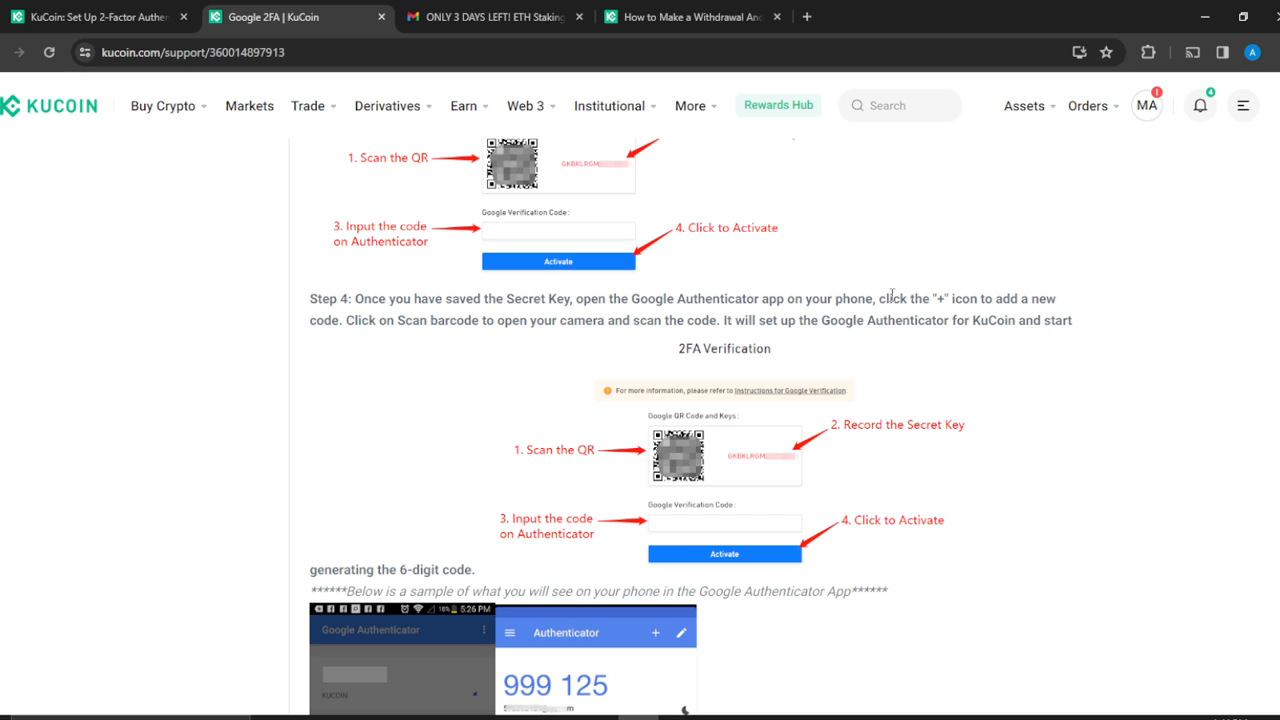
pyautogui.moveTo(945, 318)
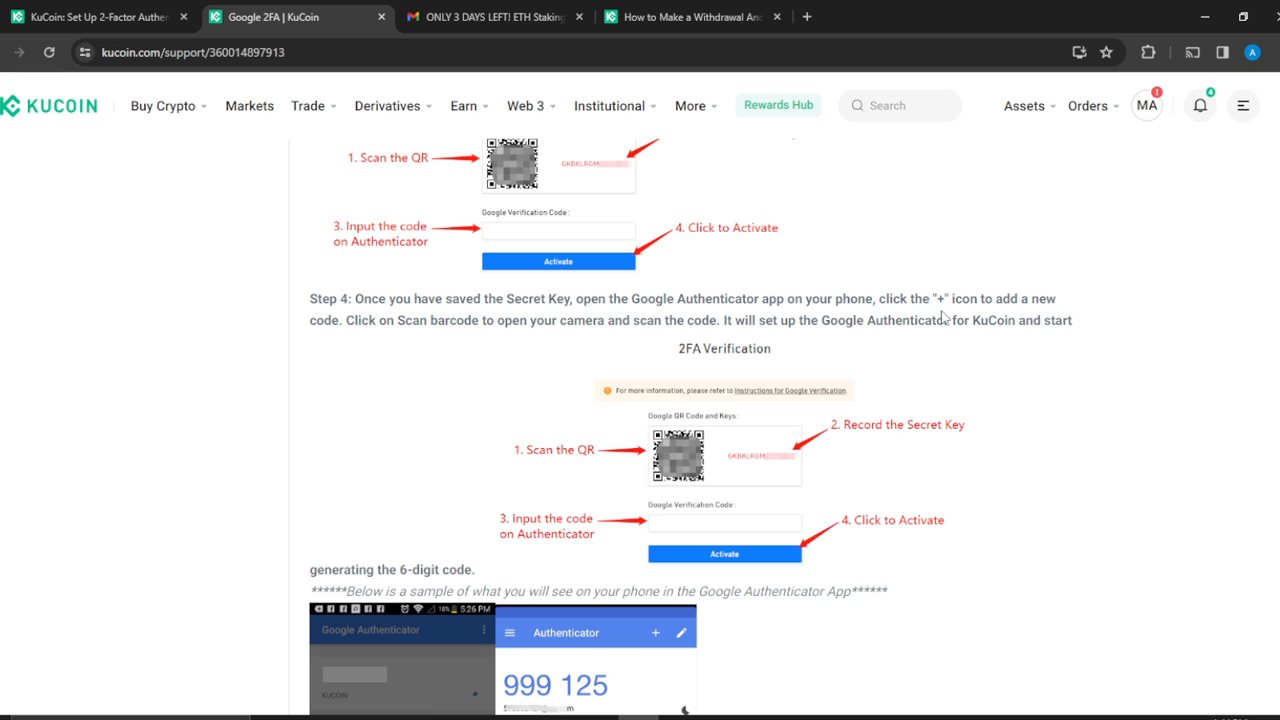
pyautogui.moveTo(295, 397)
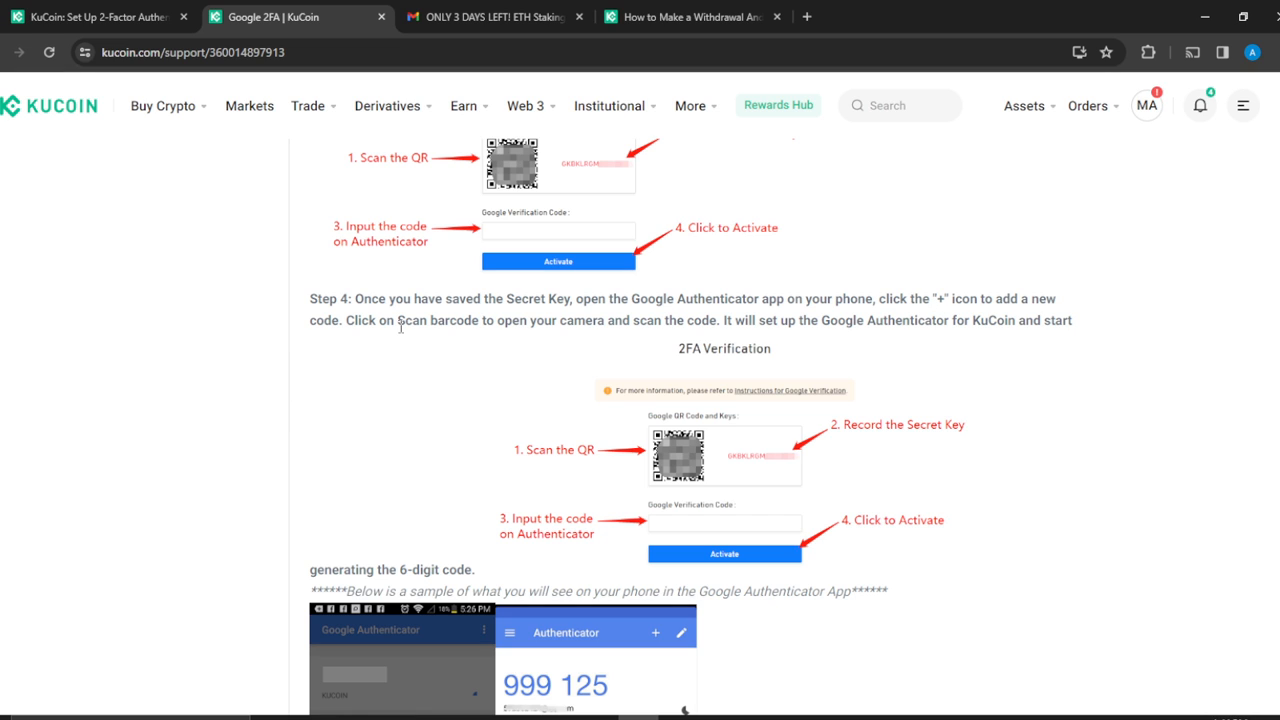
pyautogui.moveTo(575, 343)
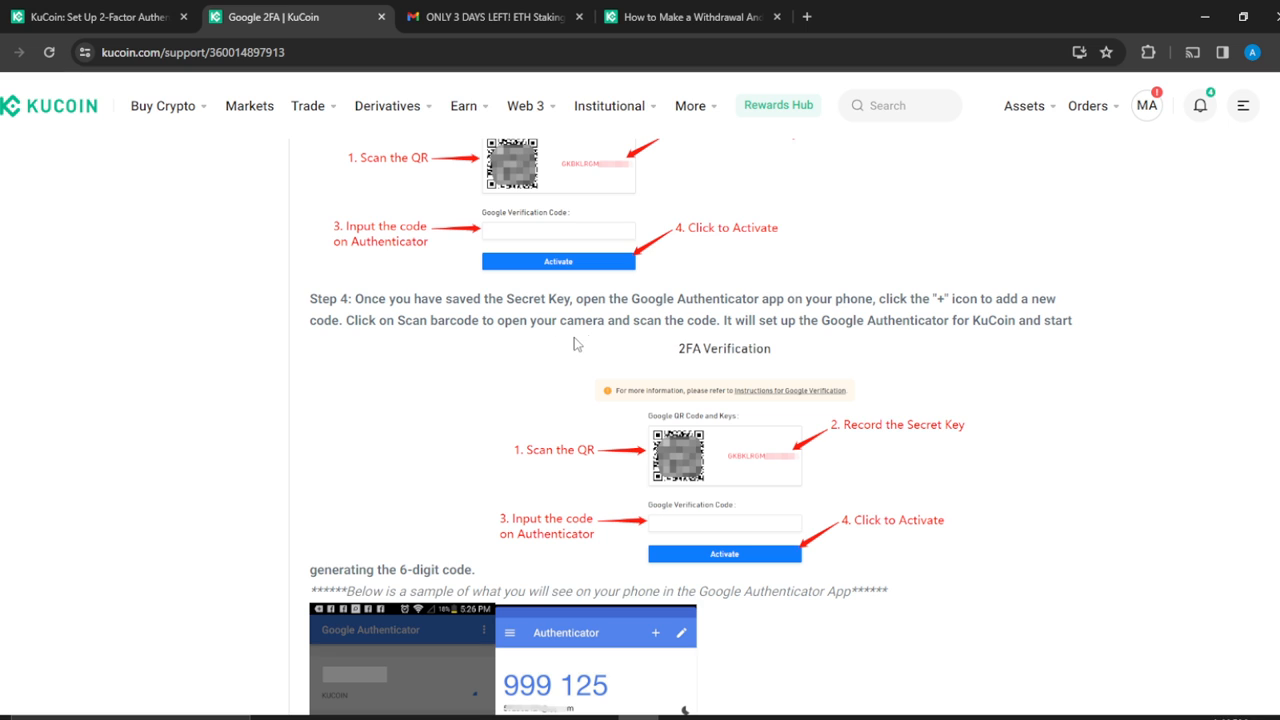
pyautogui.moveTo(1137, 489)
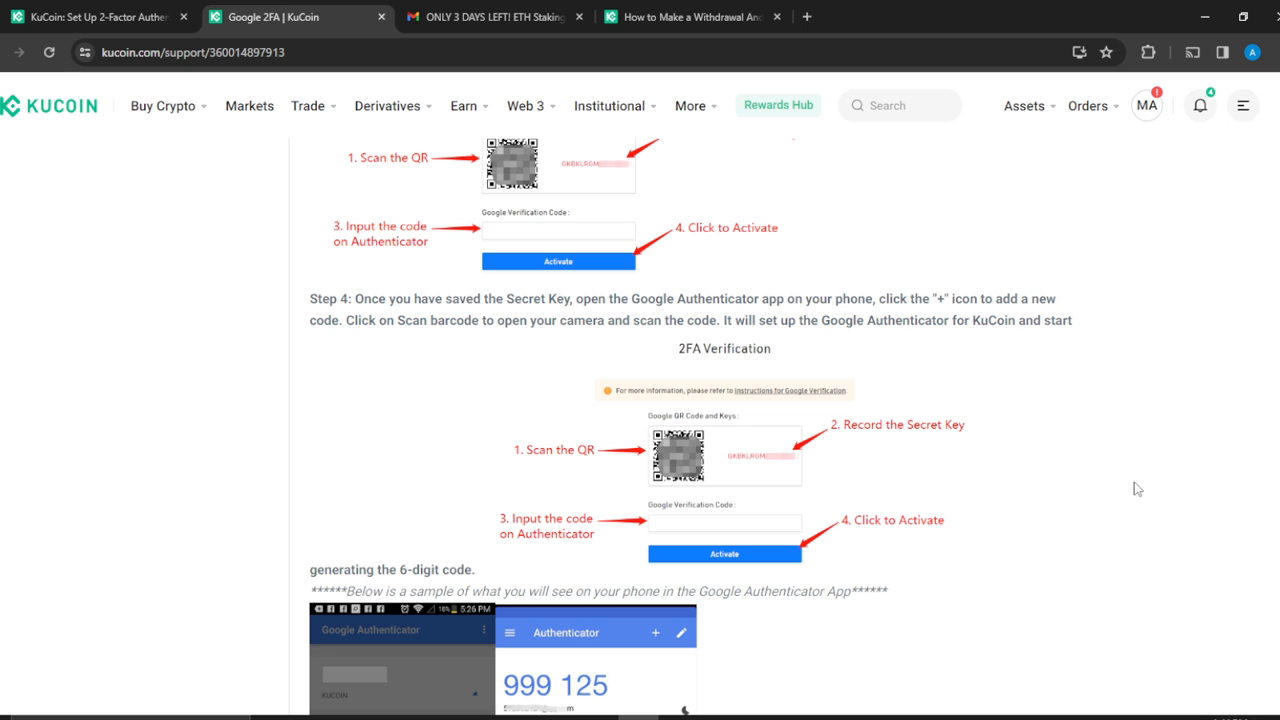
pyautogui.moveTo(1108, 448)
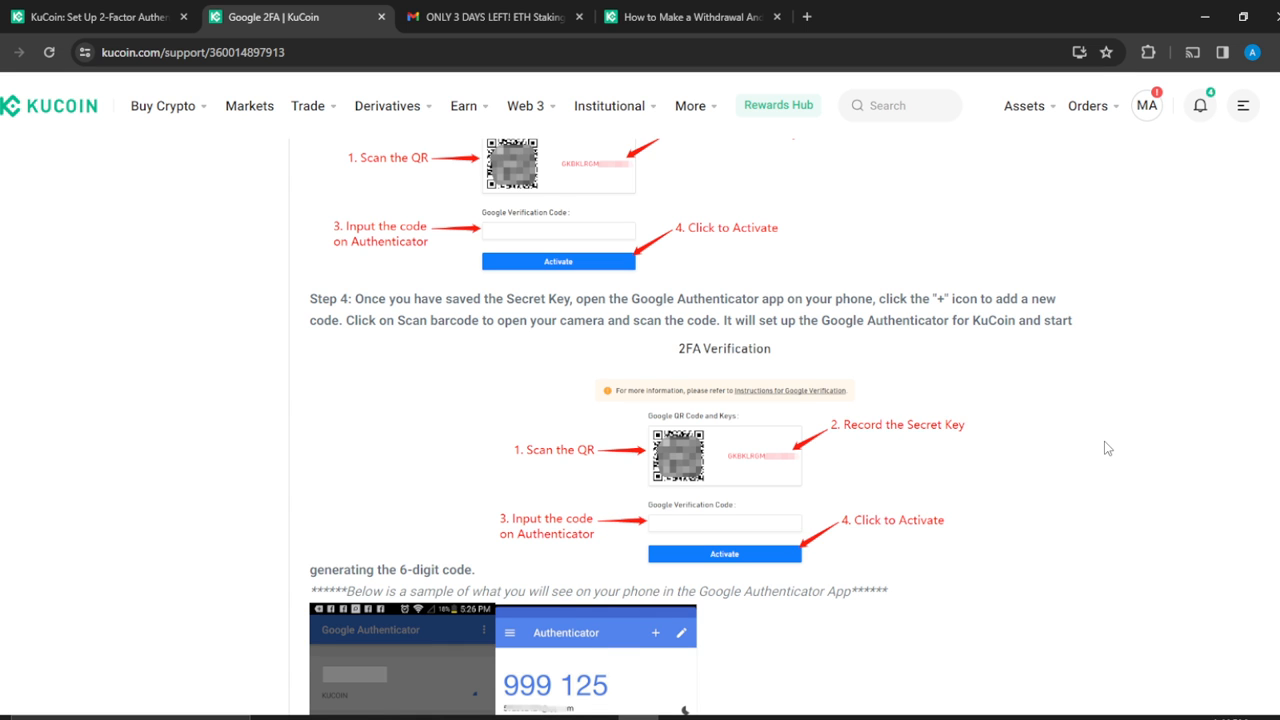
pyautogui.scroll(-3)
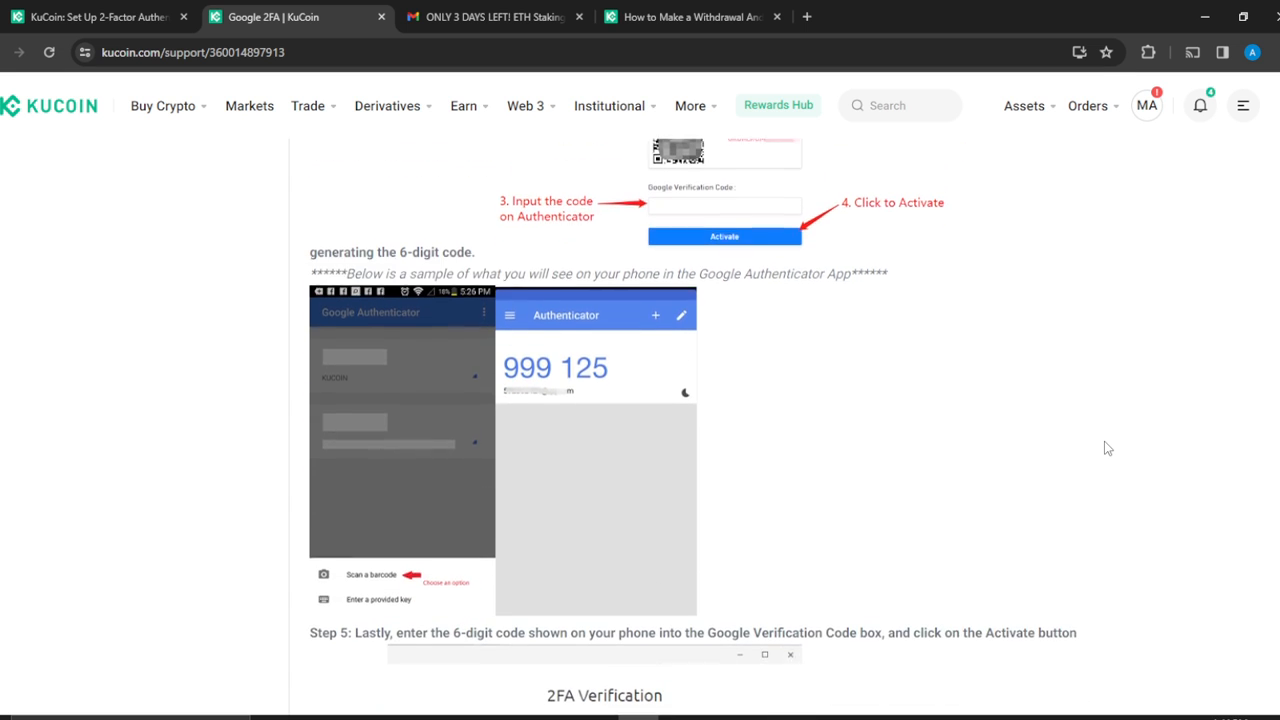
pyautogui.scroll(-3)
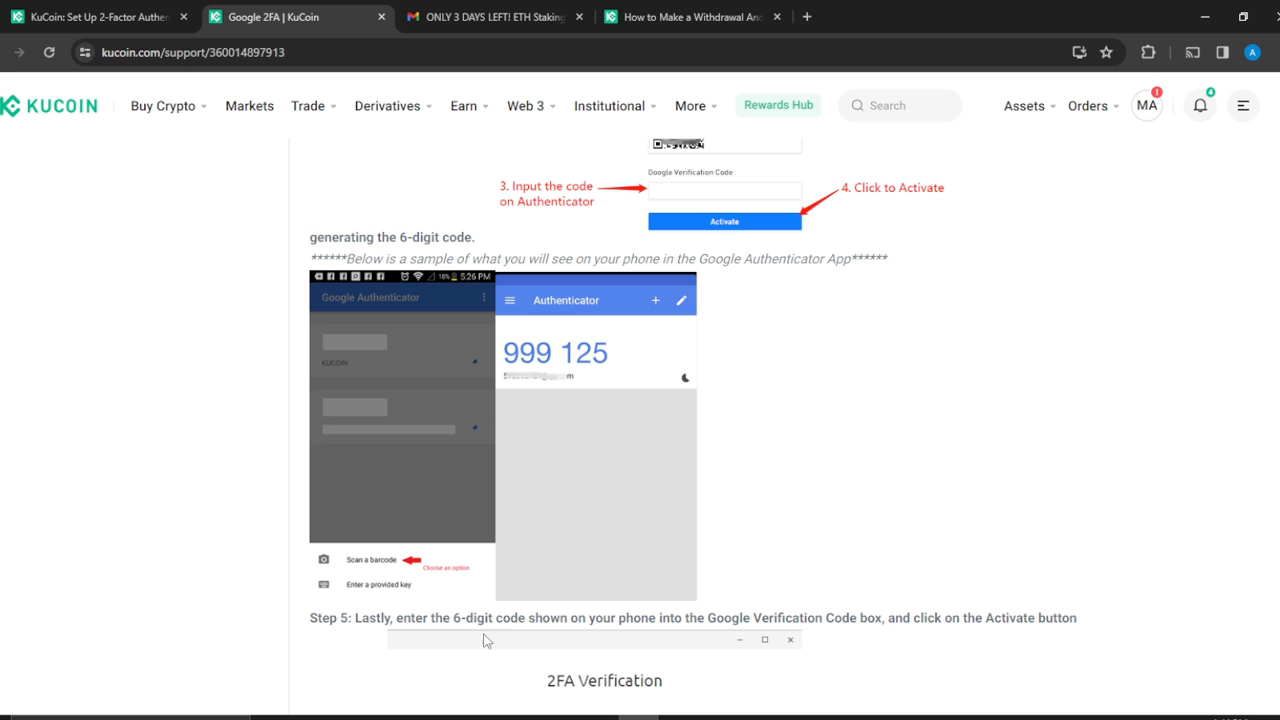
pyautogui.moveTo(533, 491)
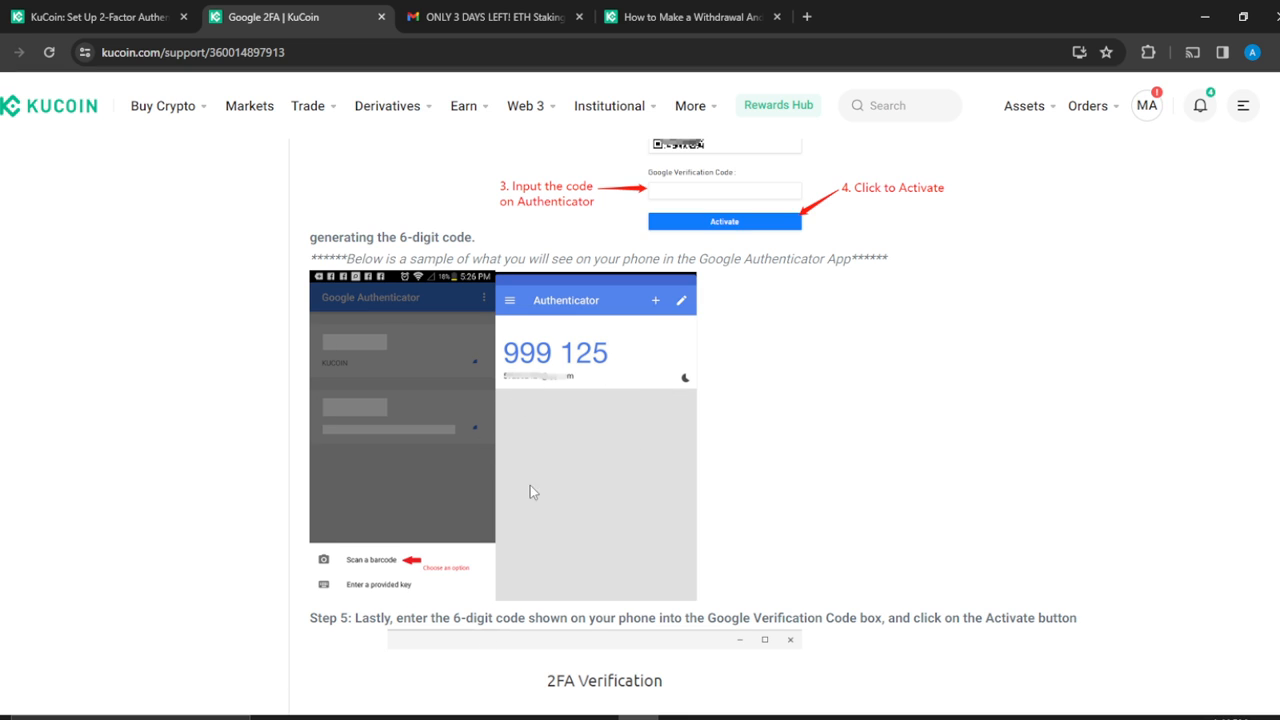
pyautogui.moveTo(503, 302)
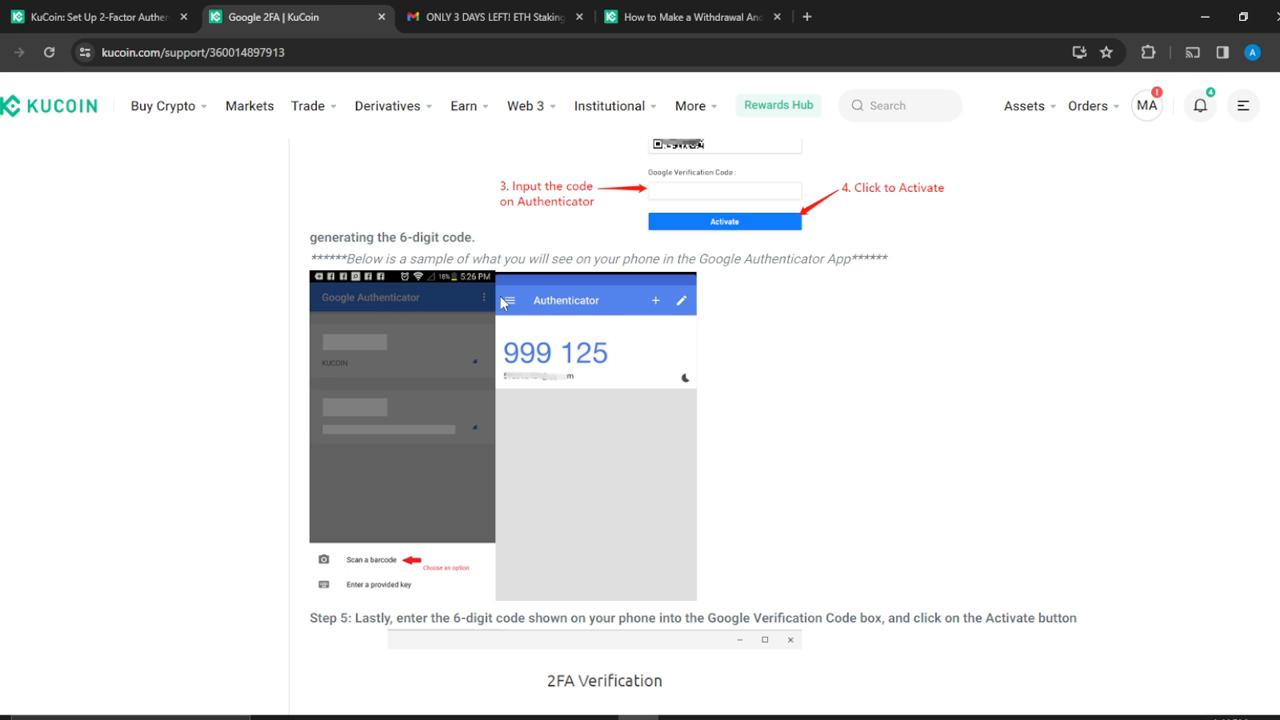
pyautogui.moveTo(570, 338)
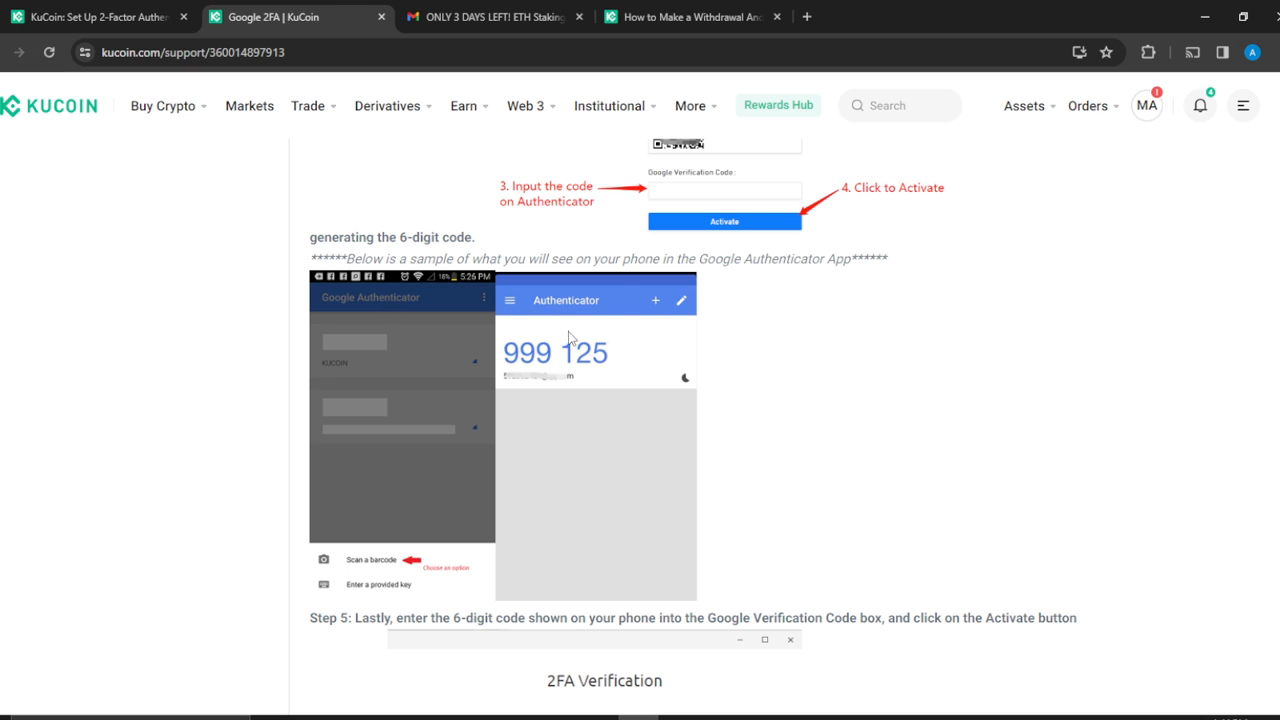
pyautogui.moveTo(337, 584)
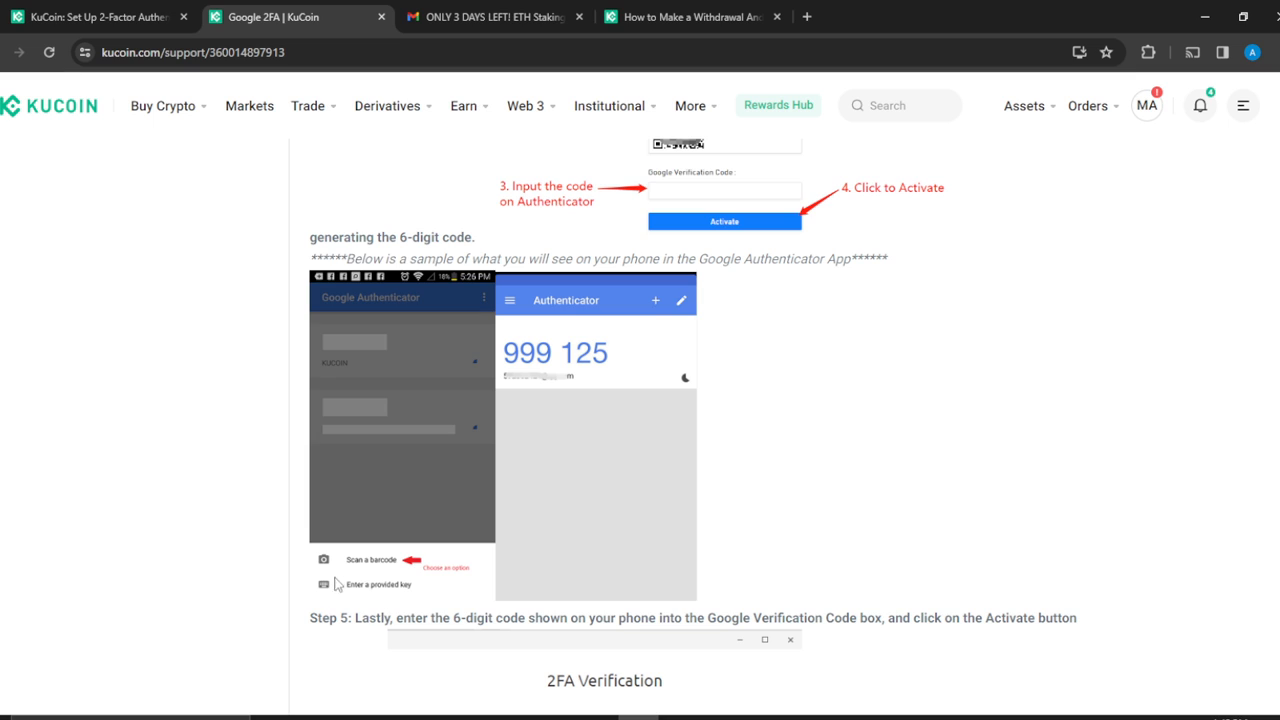
pyautogui.moveTo(369, 599)
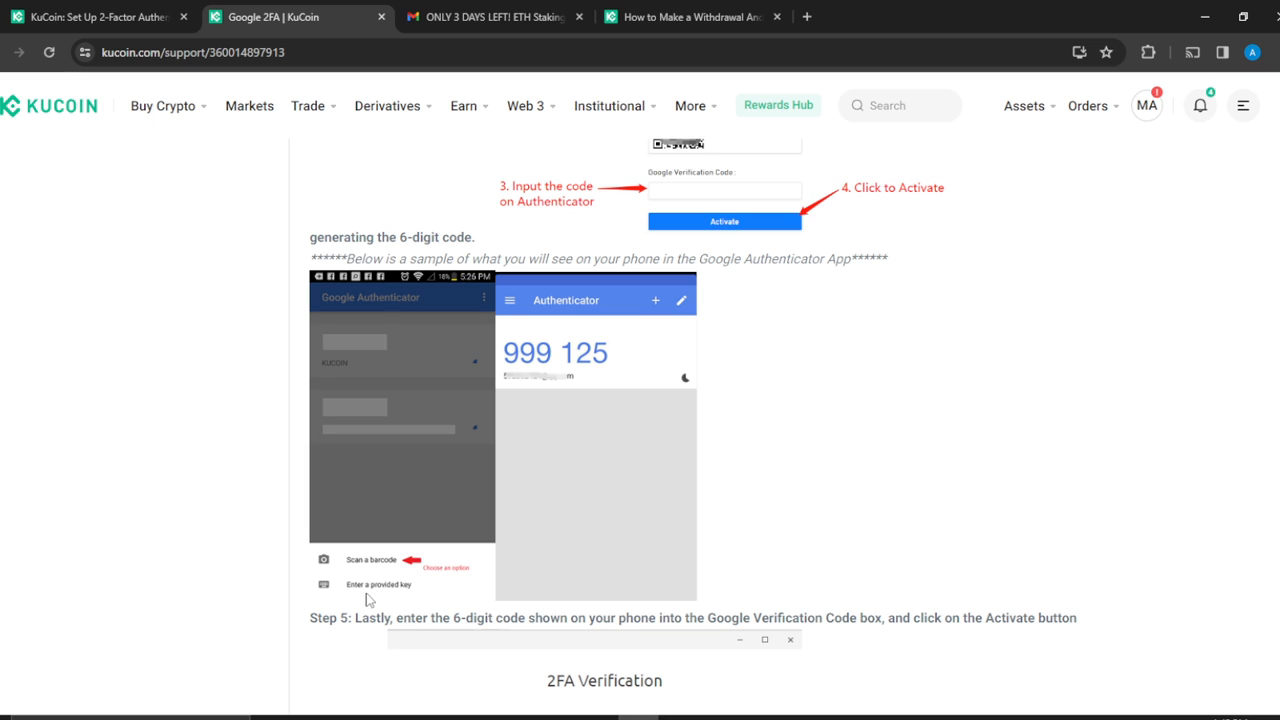
pyautogui.scroll(3)
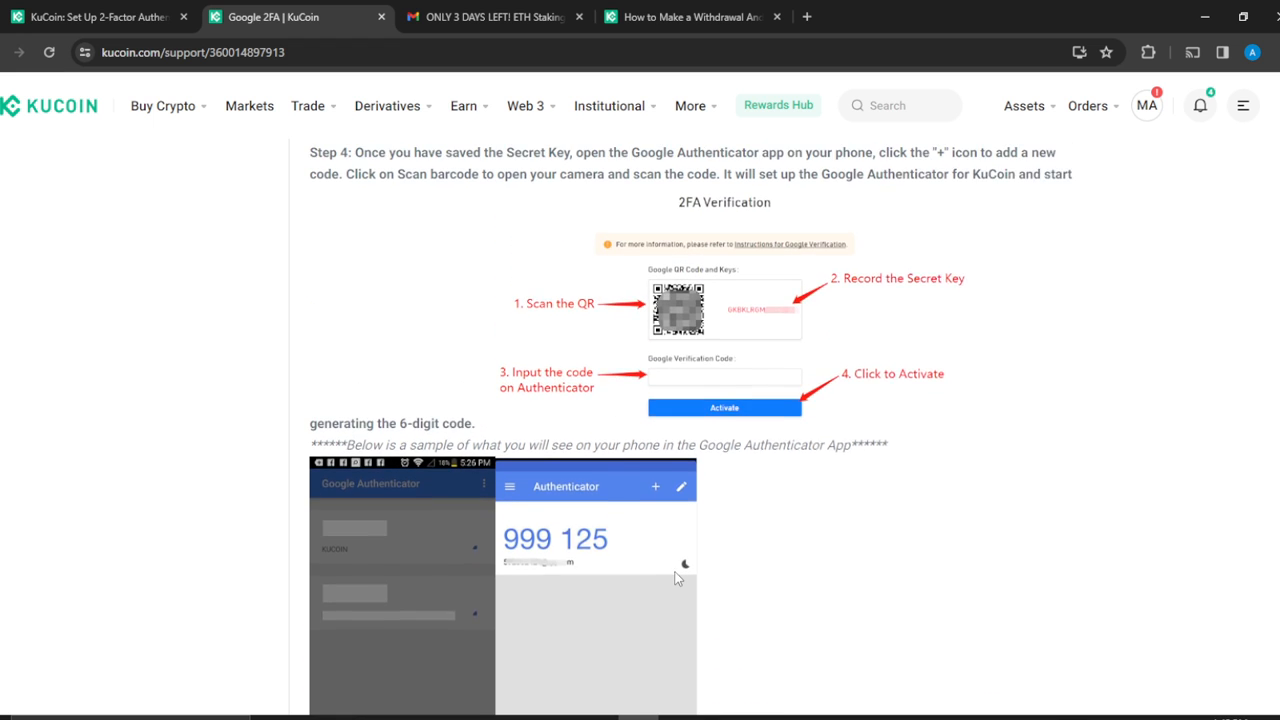
pyautogui.scroll(-3)
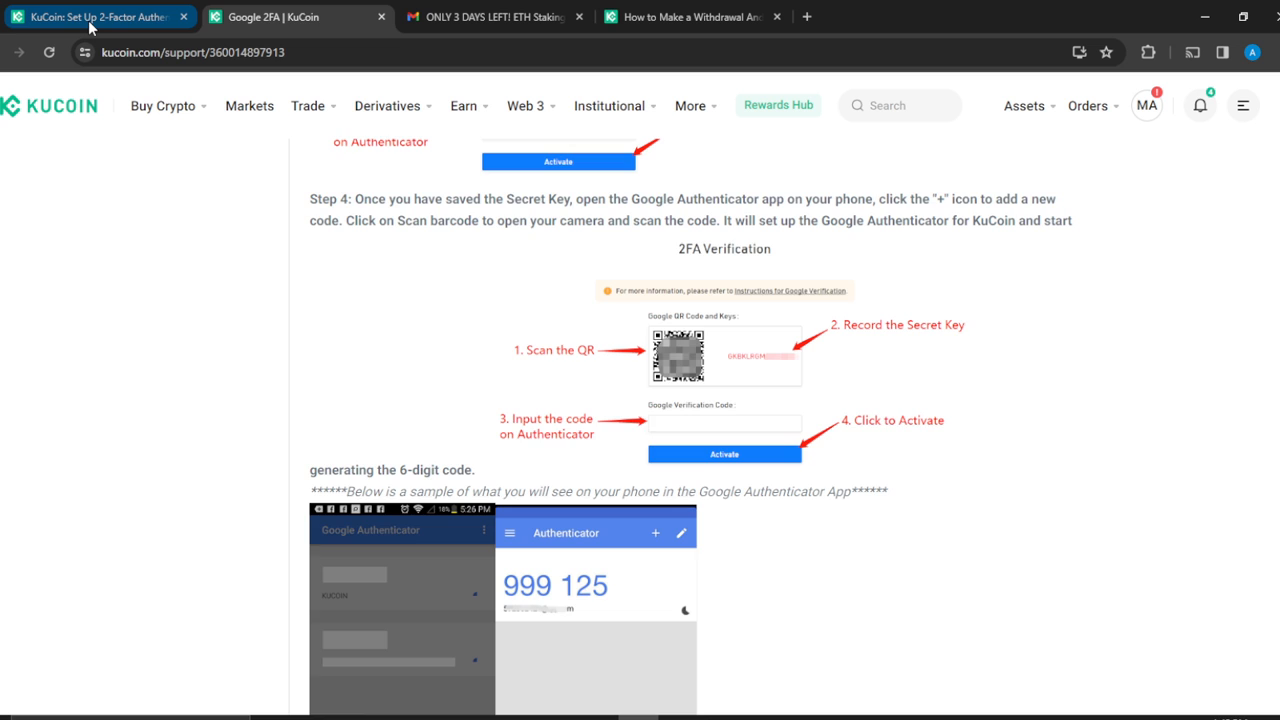
pyautogui.click(297, 17)
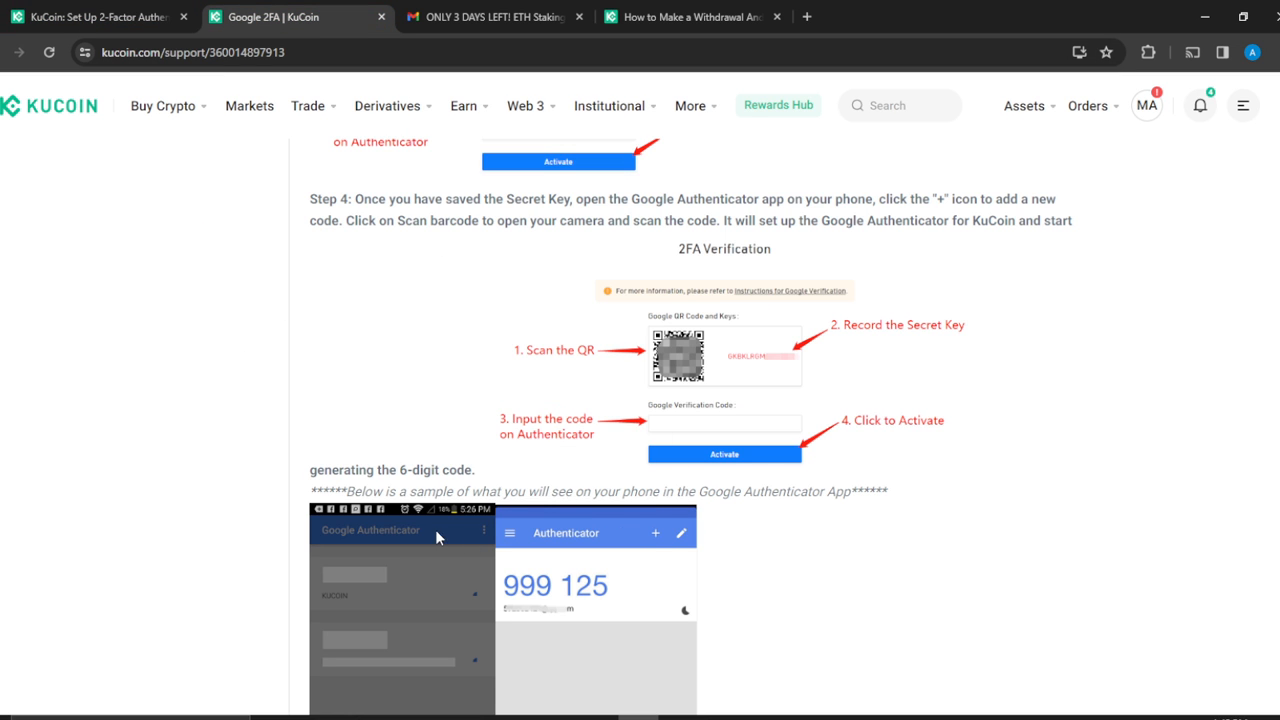
pyautogui.moveTo(515, 595)
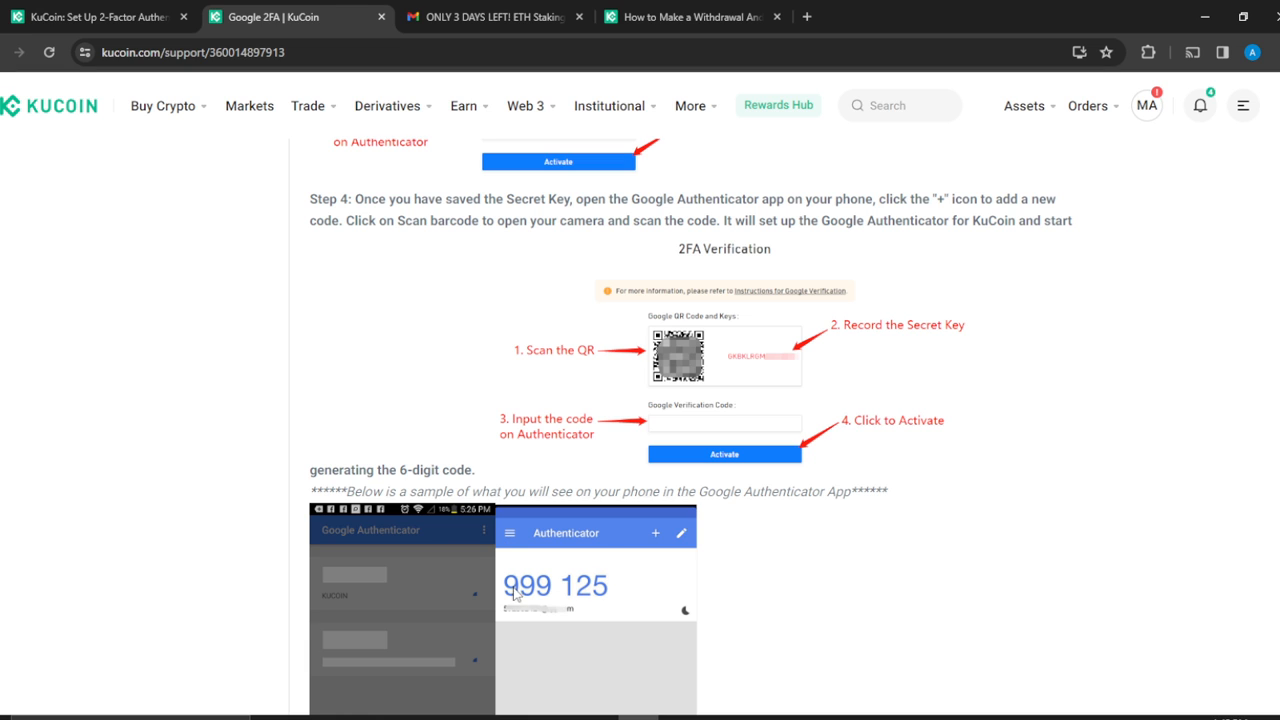
pyautogui.moveTo(490, 608)
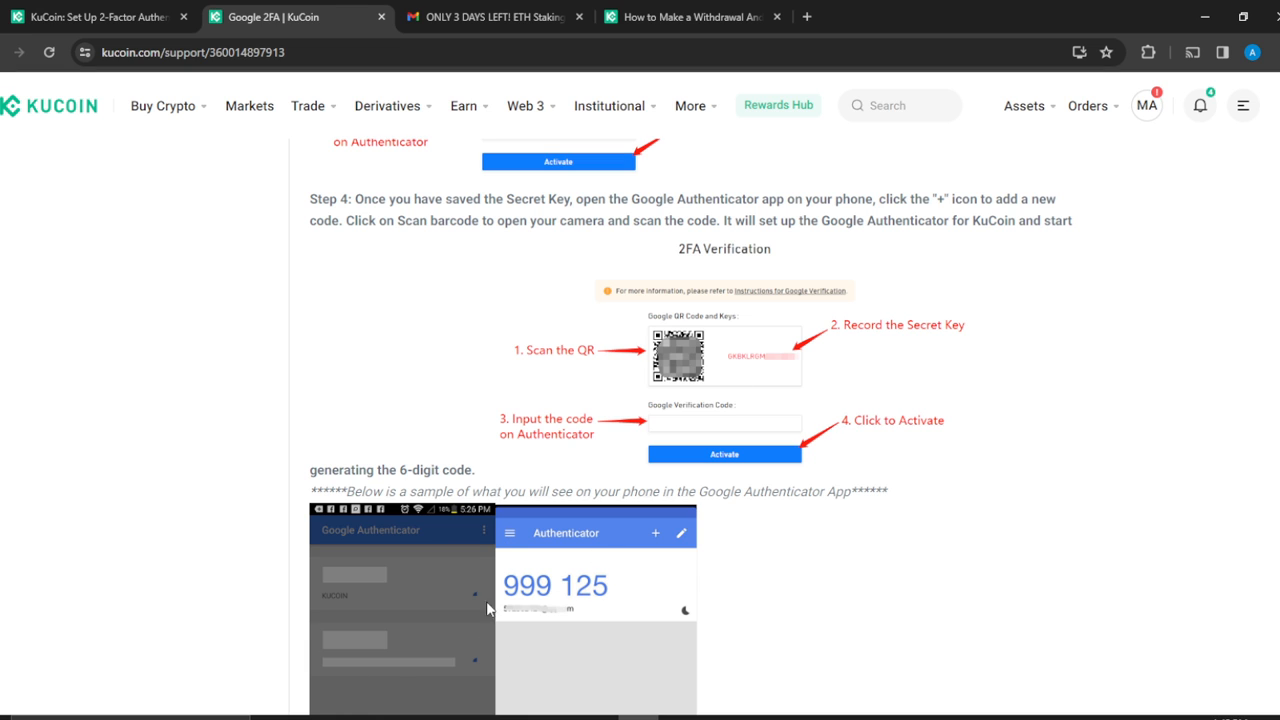
pyautogui.moveTo(720, 449)
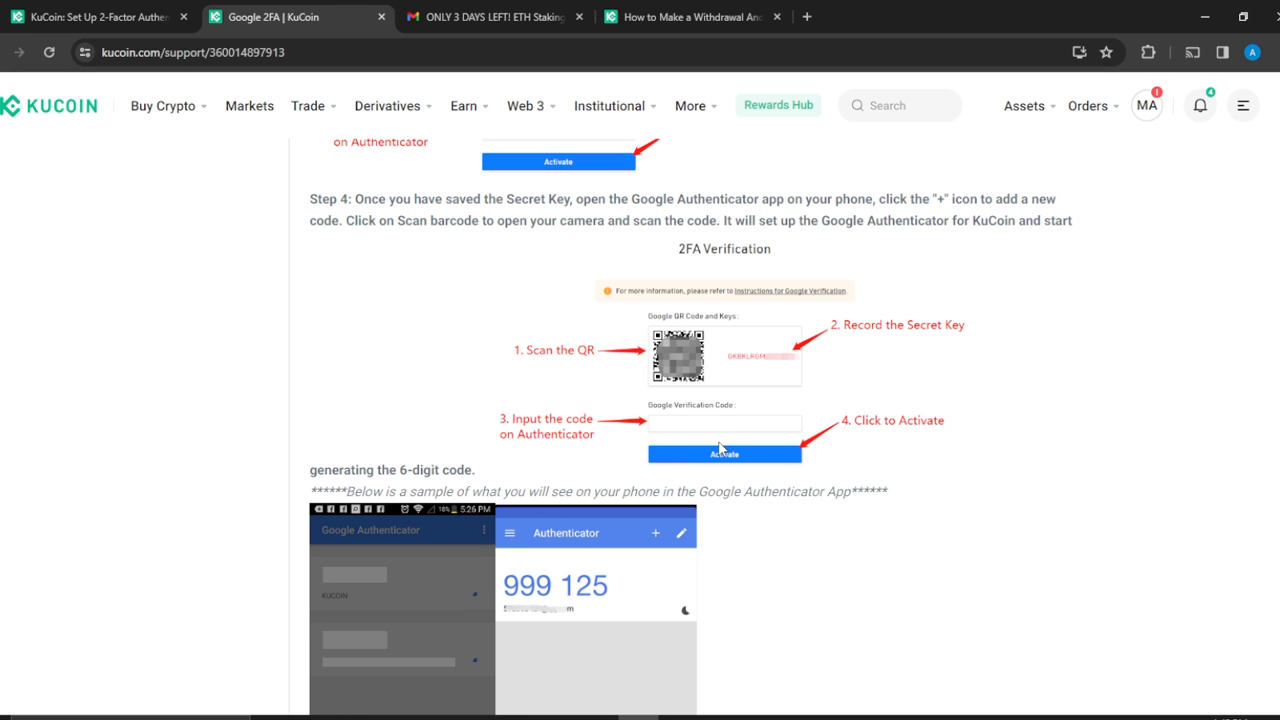
pyautogui.click(95, 17)
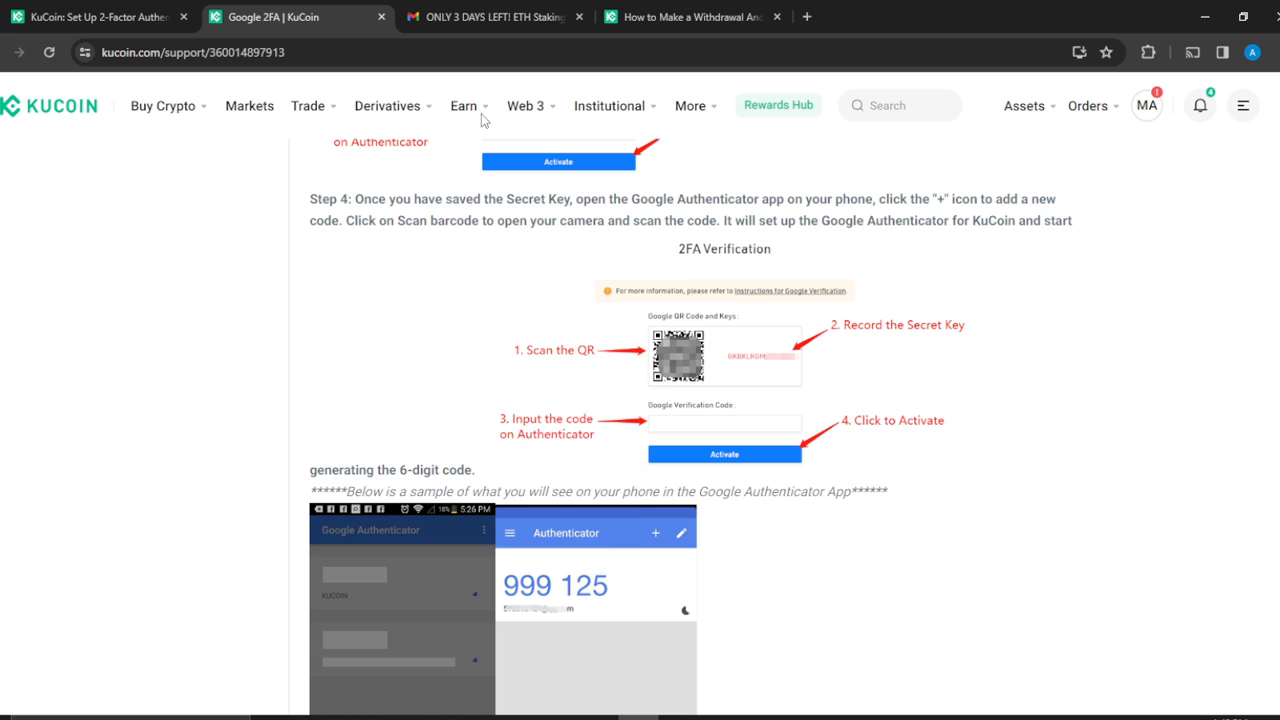
pyautogui.scroll(-3)
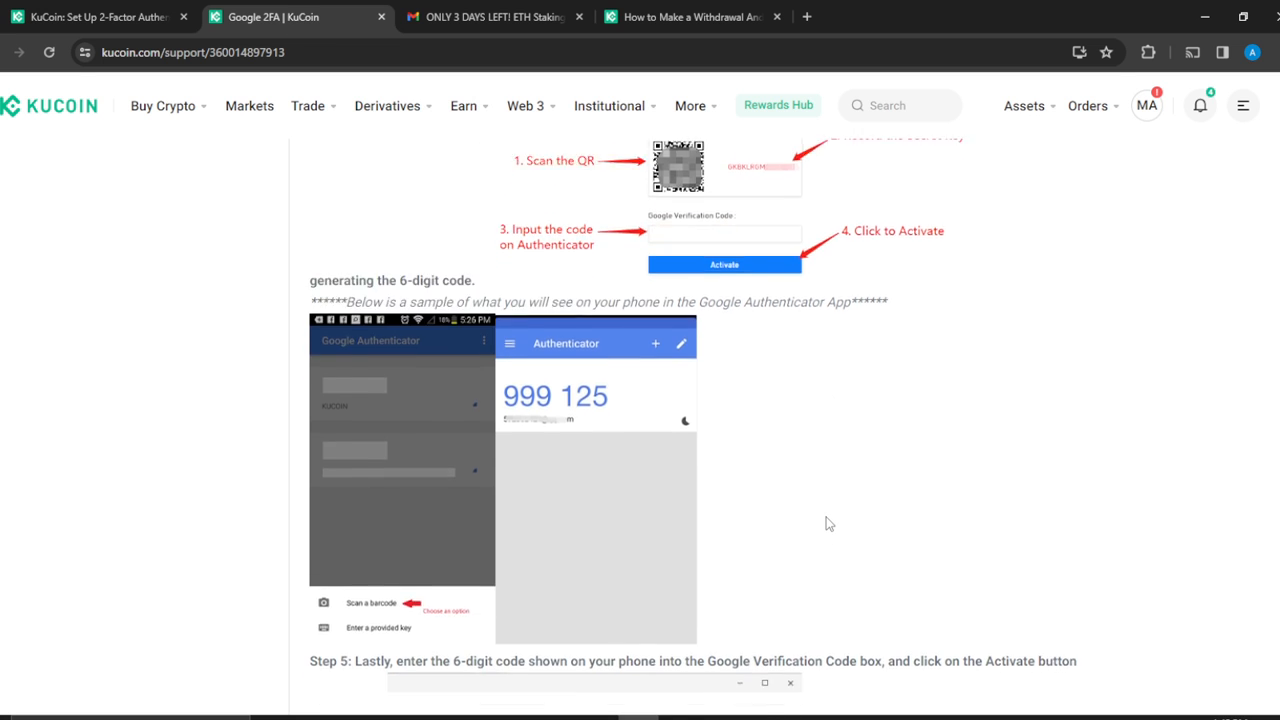
pyautogui.scroll(-3)
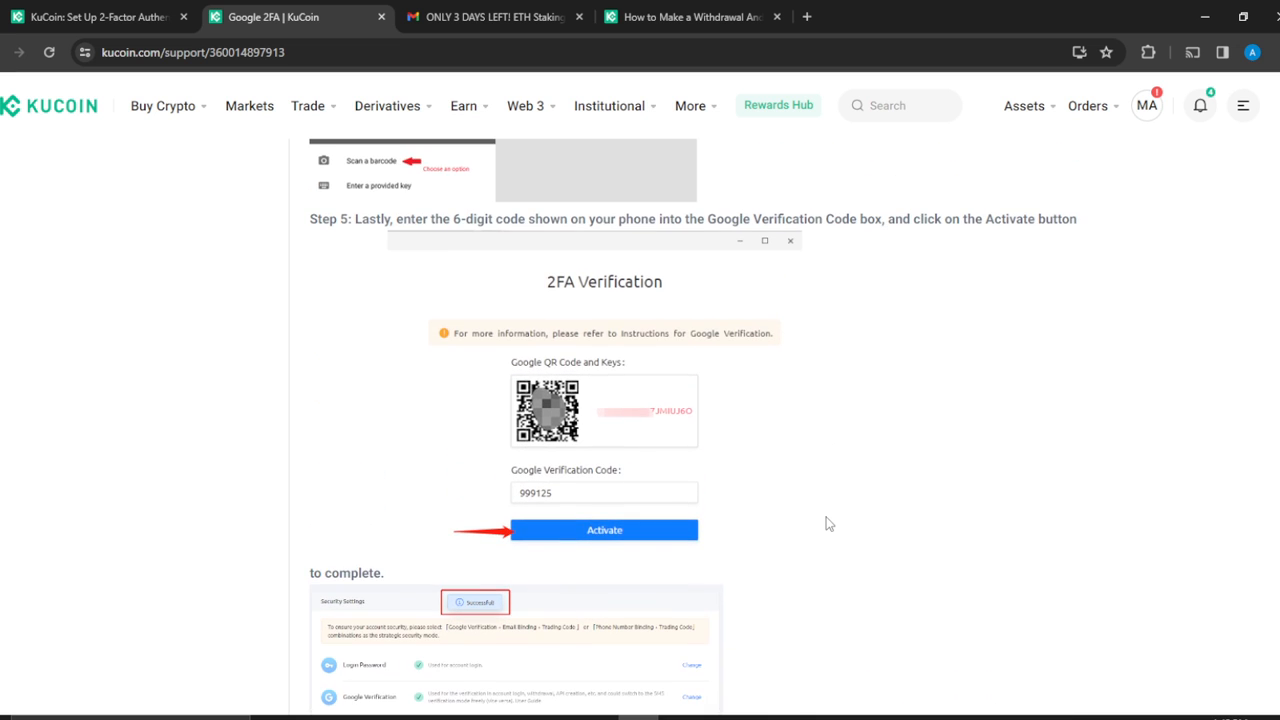
pyautogui.moveTo(623, 238)
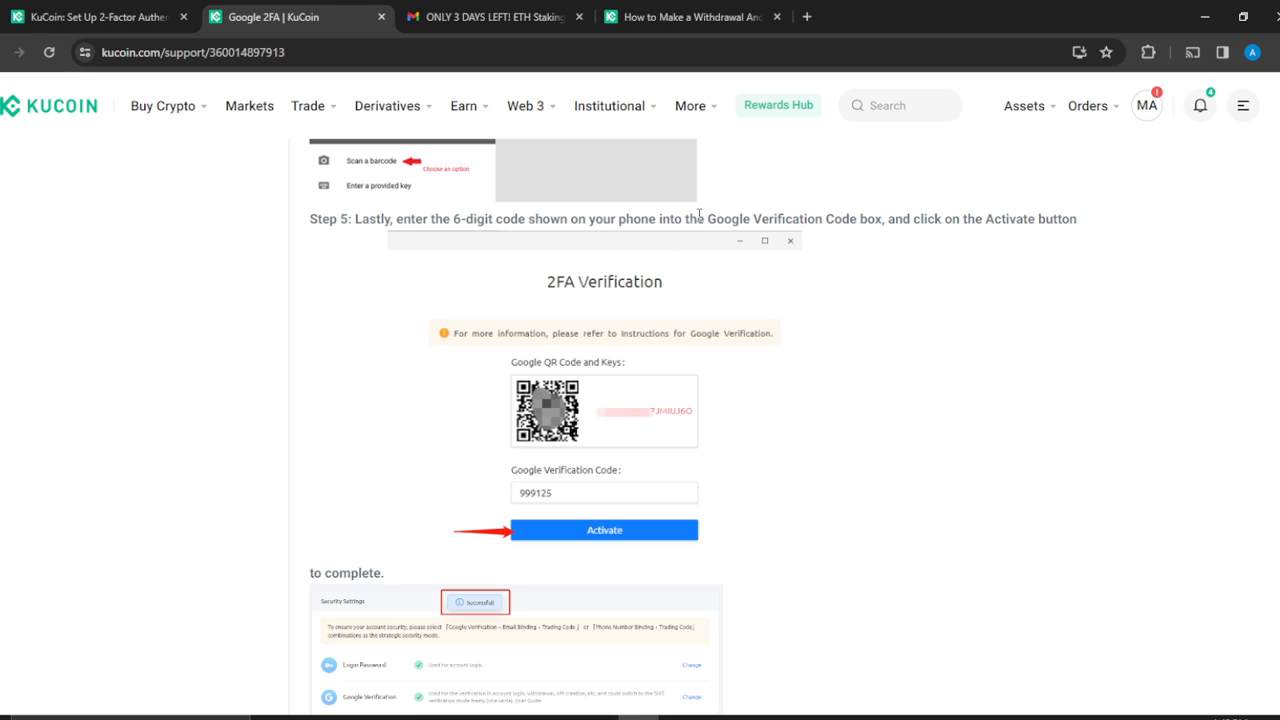
pyautogui.moveTo(586, 515)
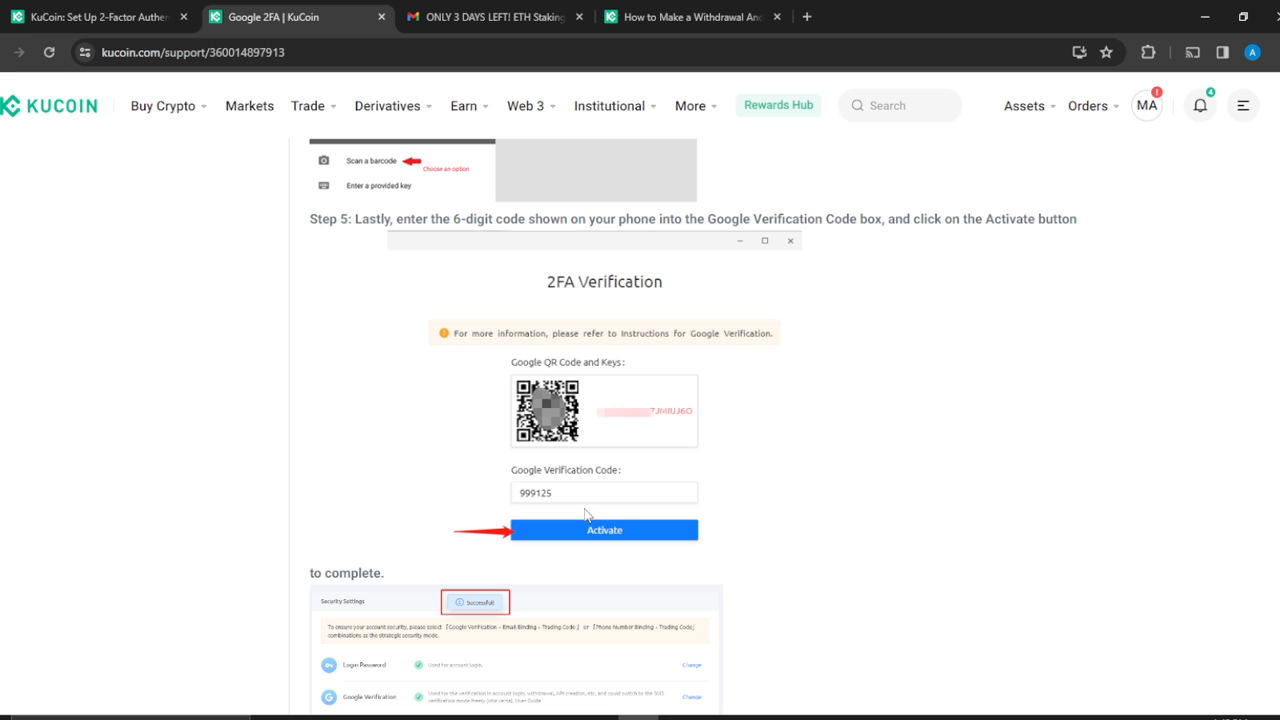
pyautogui.moveTo(840, 505)
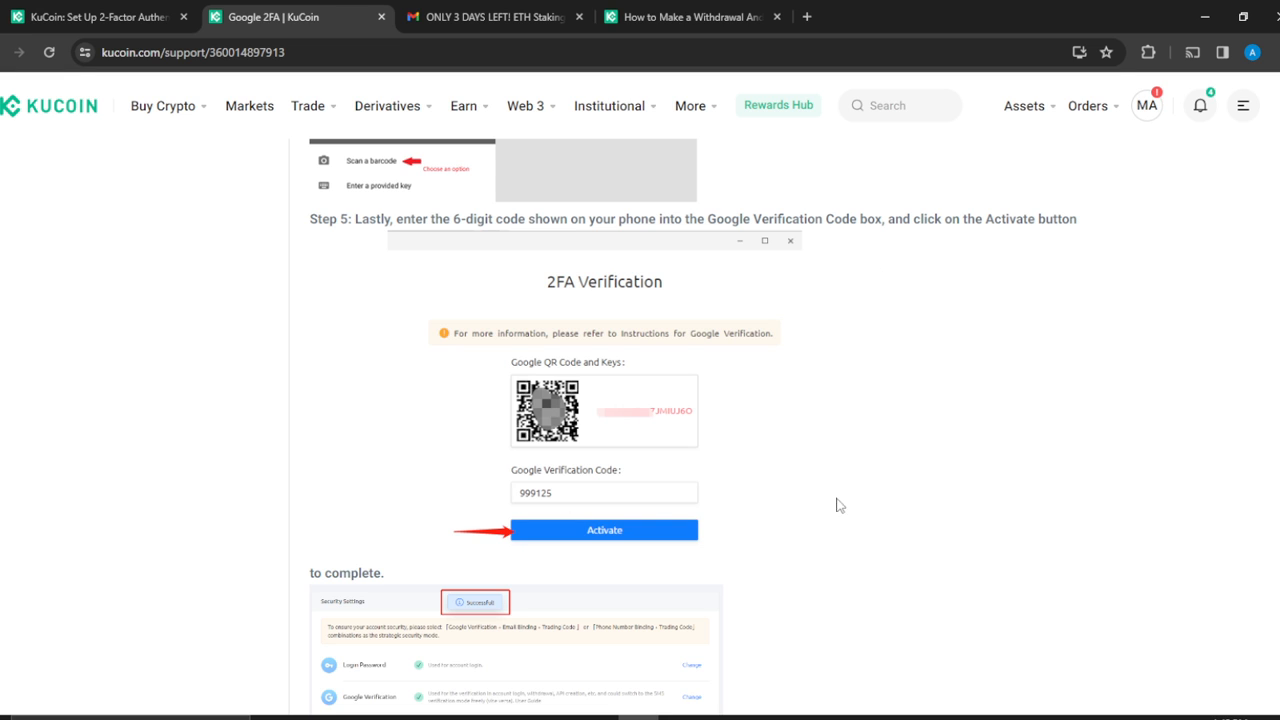
pyautogui.moveTo(715, 538)
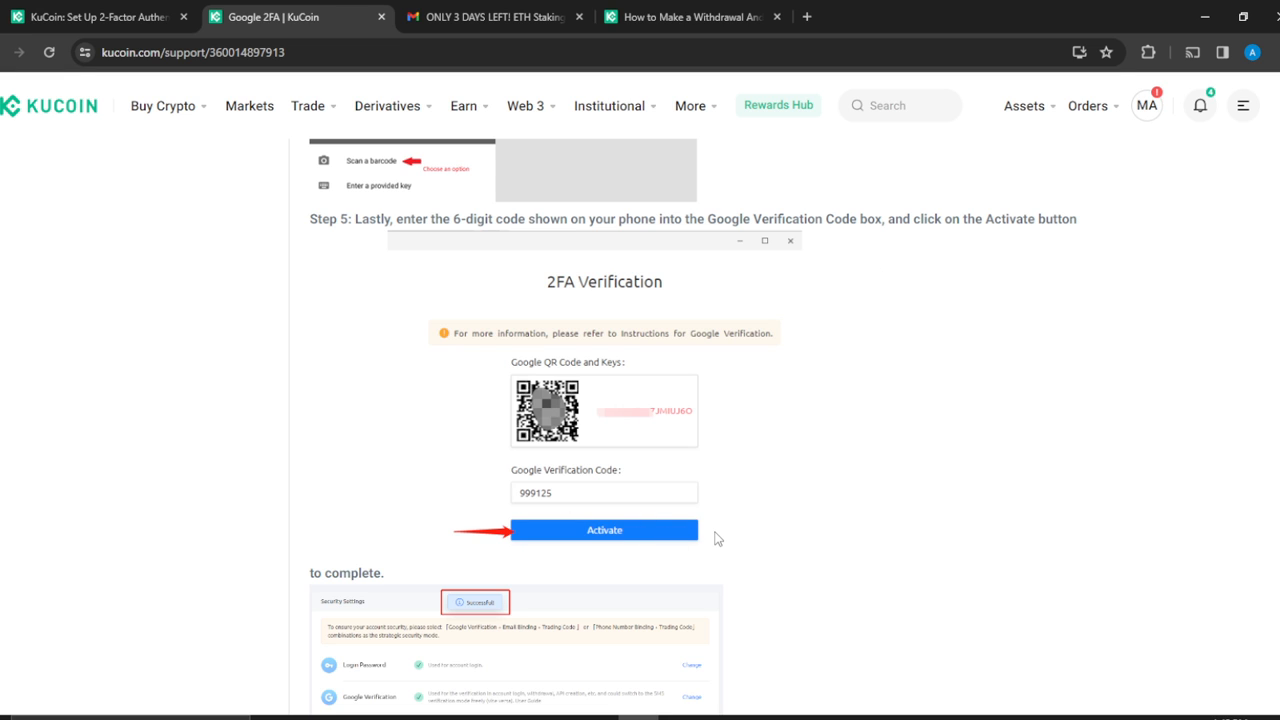
pyautogui.scroll(-3)
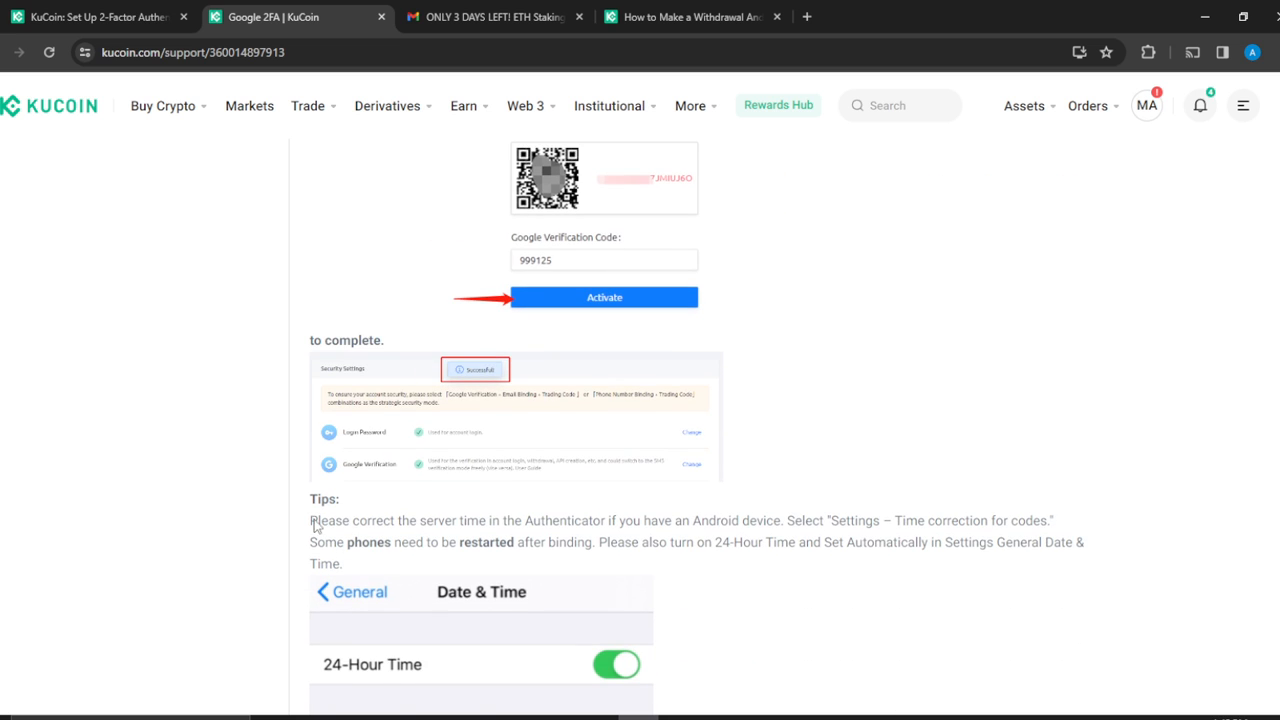
pyautogui.moveTo(493, 378)
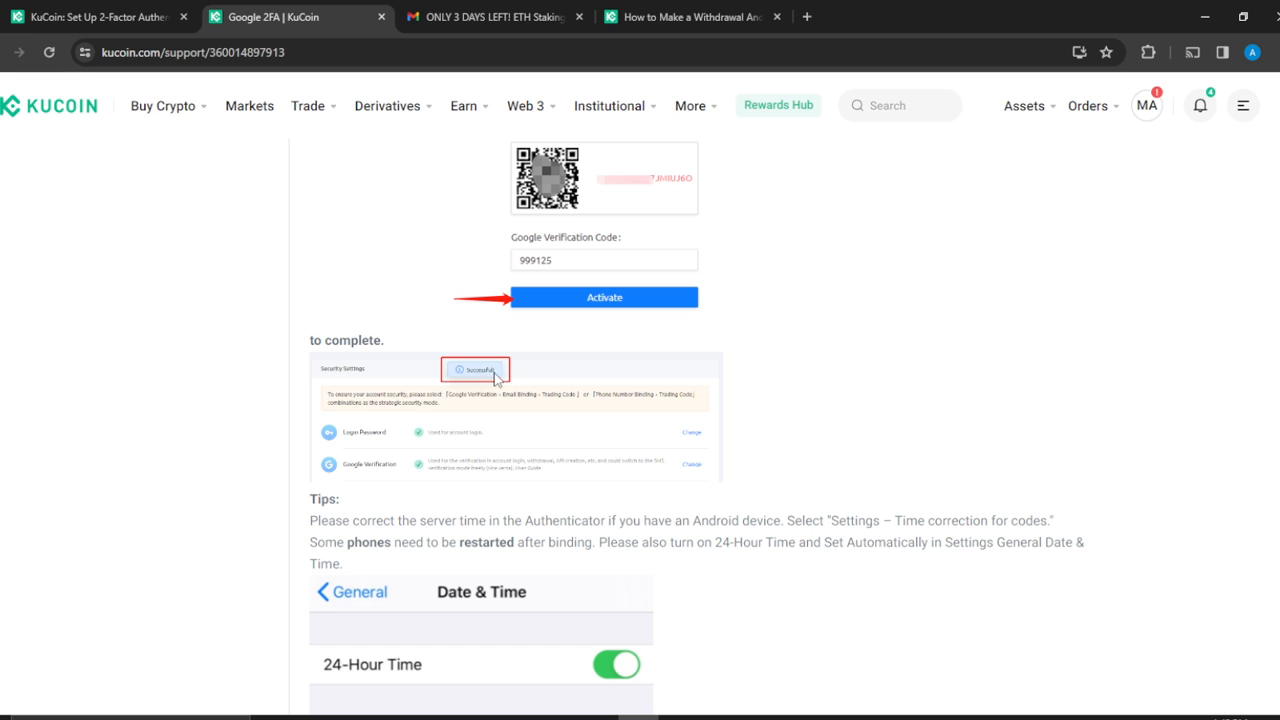
pyautogui.moveTo(439, 397)
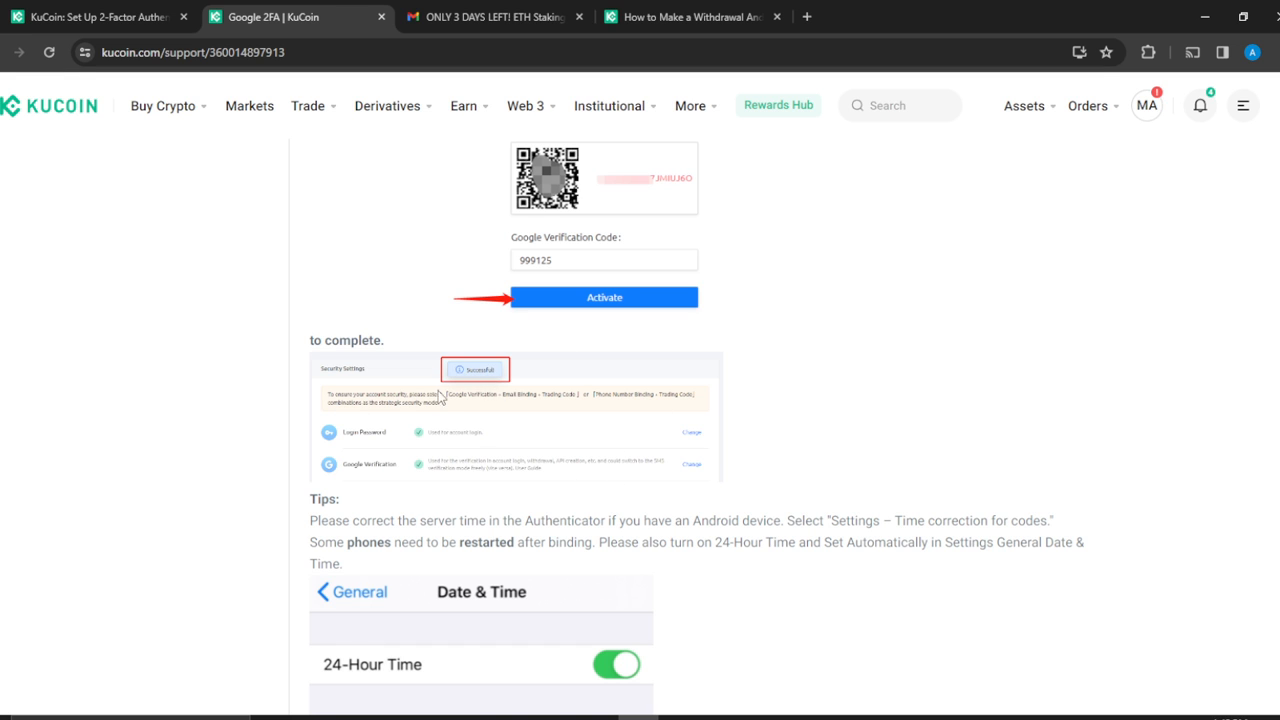
pyautogui.moveTo(861, 271)
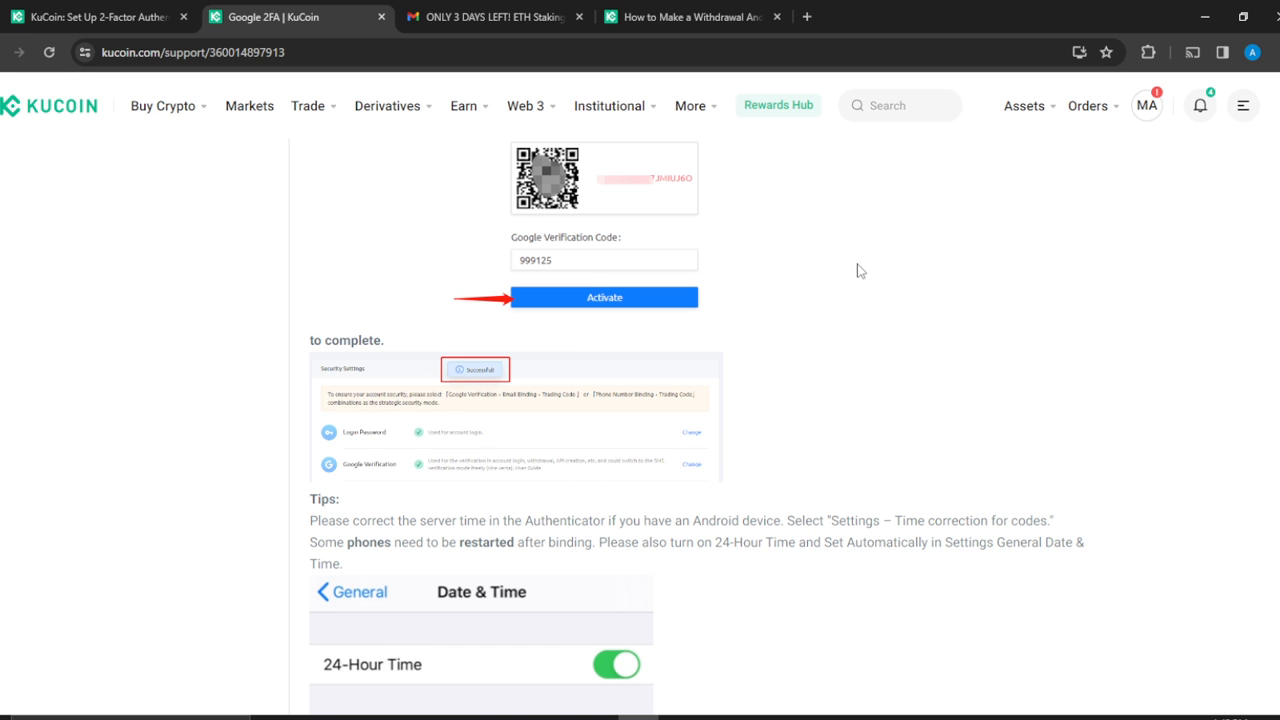
pyautogui.scroll(3)
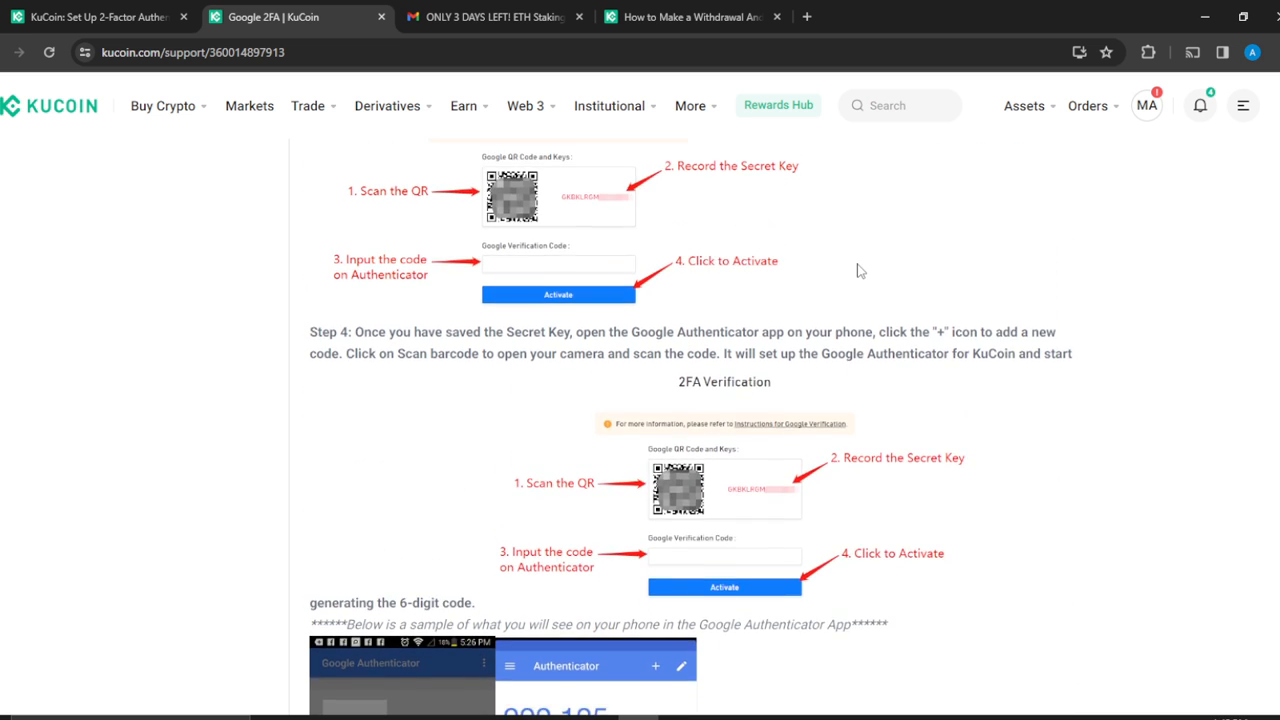
pyautogui.scroll(3)
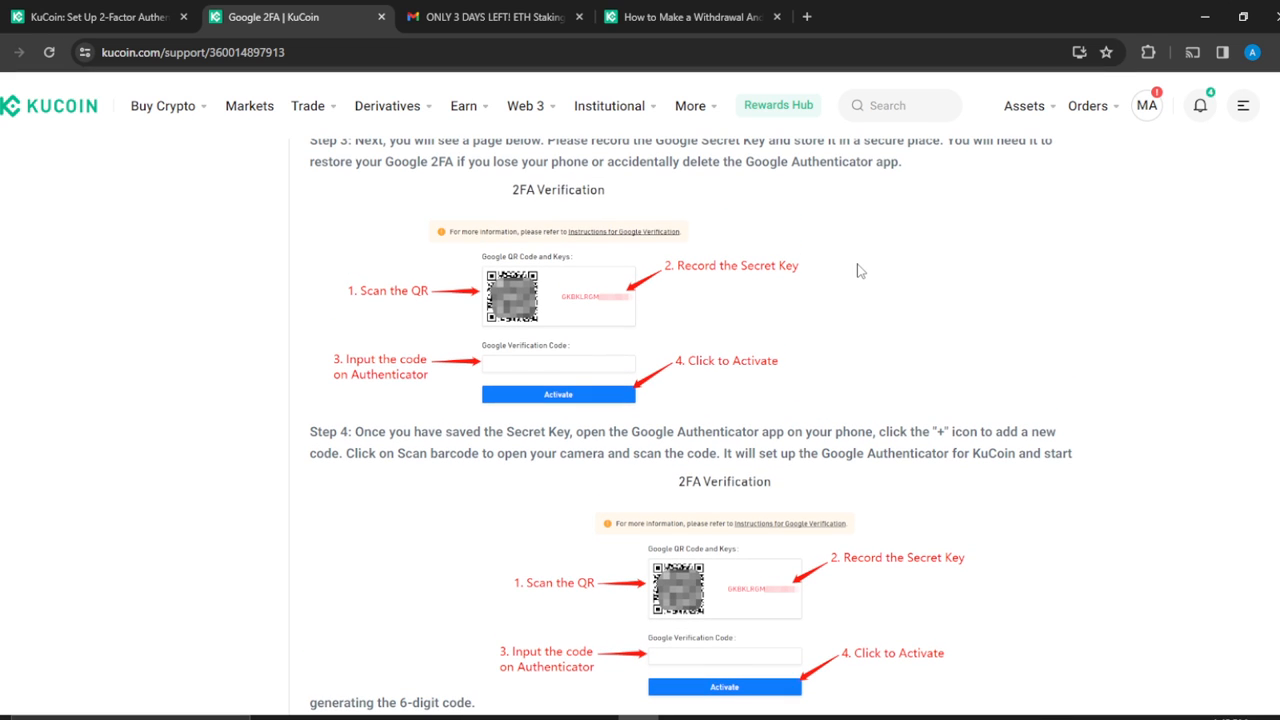